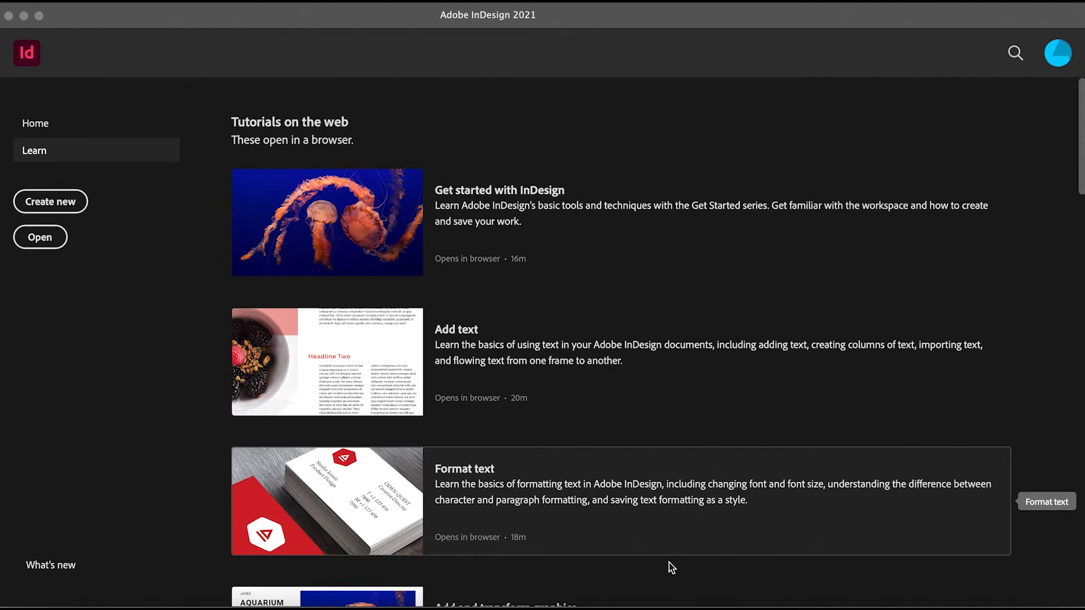
mouse_move(31, 141)
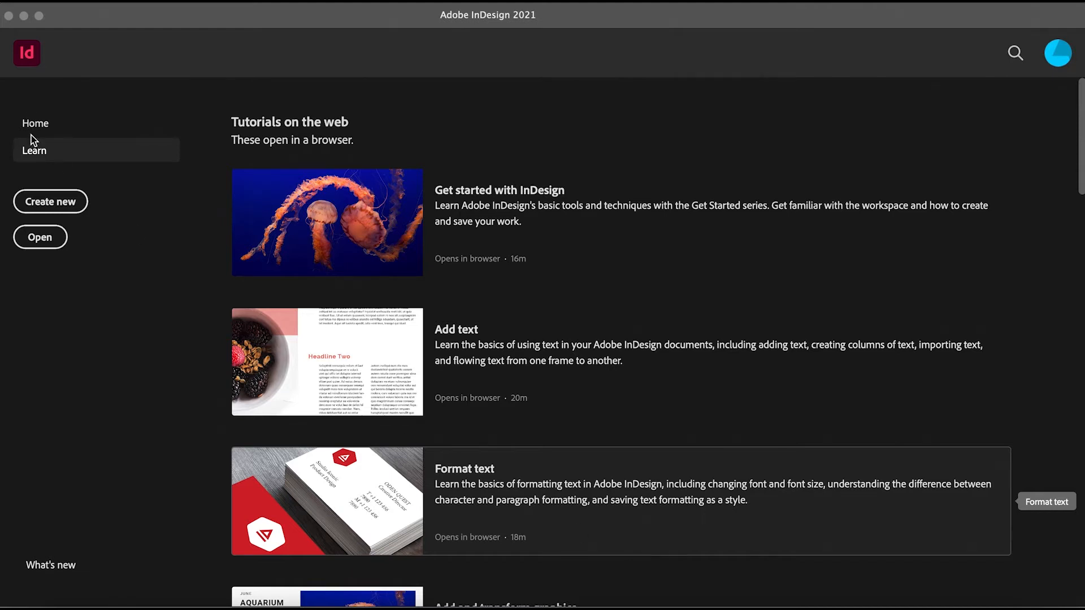
Open New Document and browse Saved, Web and Mobile presets, ending on Print's Letter 51p0×66p0
left_click(49, 201)
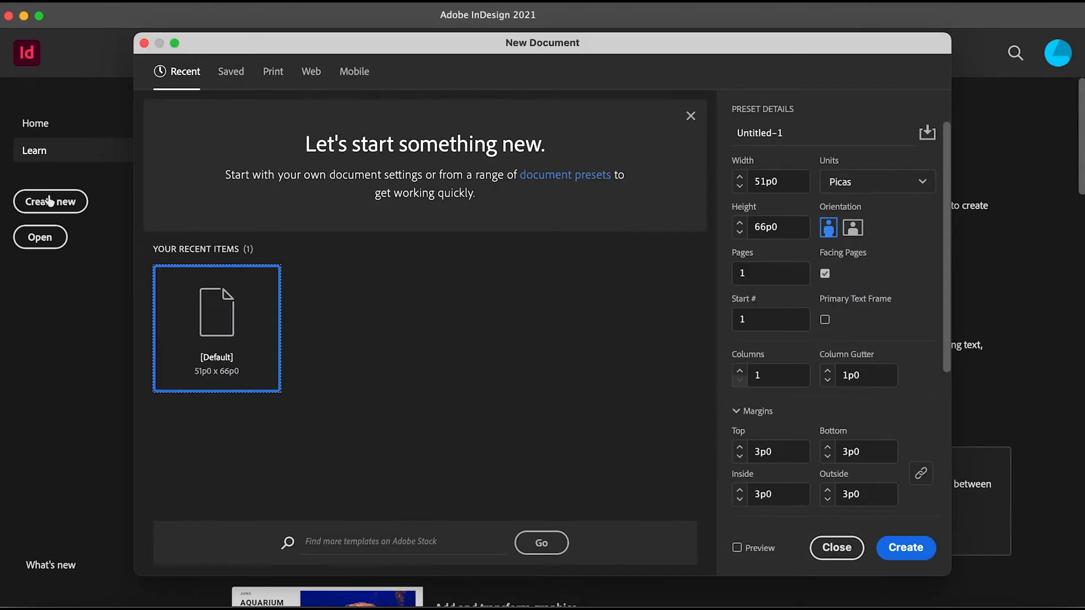
mouse_move(182, 151)
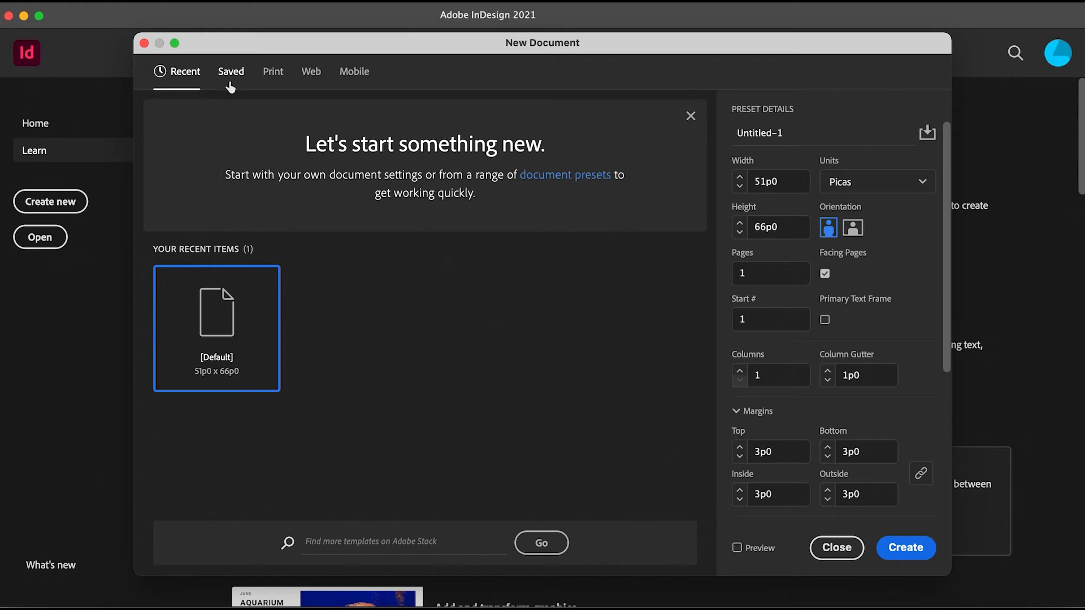
left_click(230, 71)
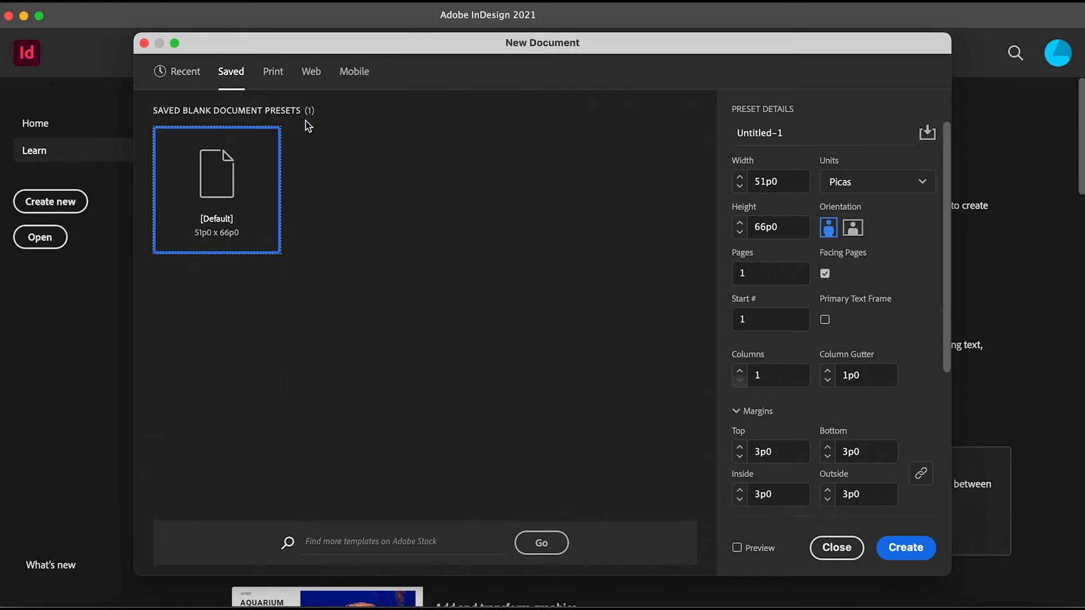
mouse_move(342, 287)
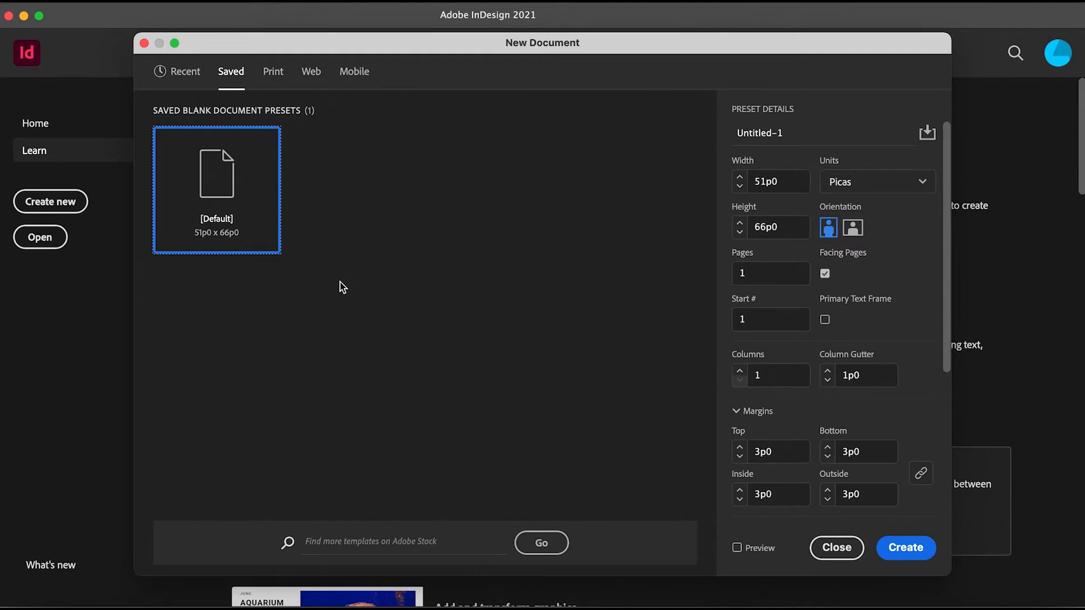
mouse_move(272, 71)
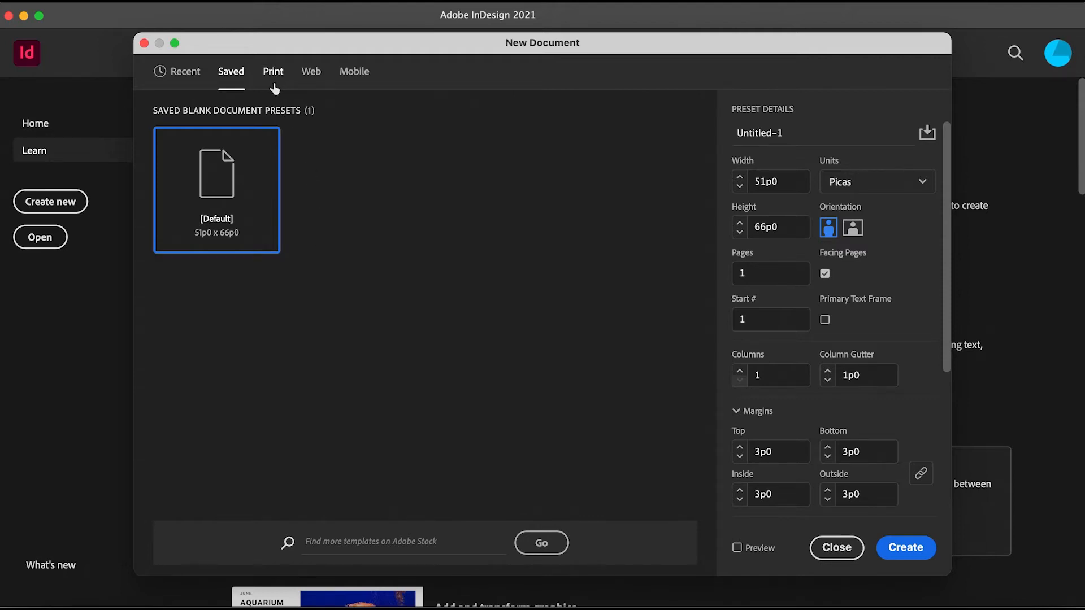
left_click(311, 71)
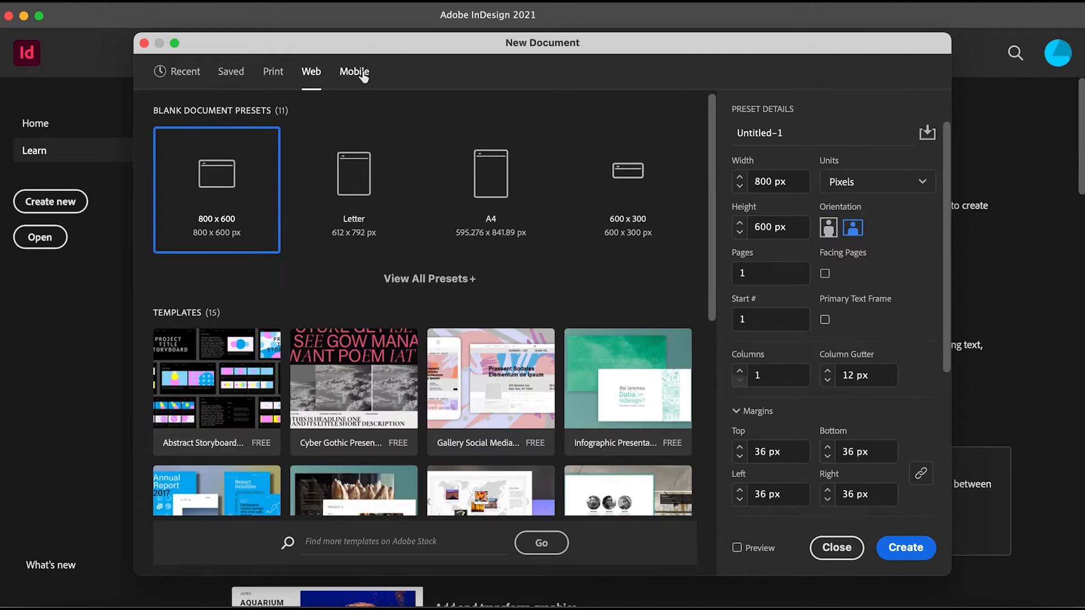
left_click(353, 71)
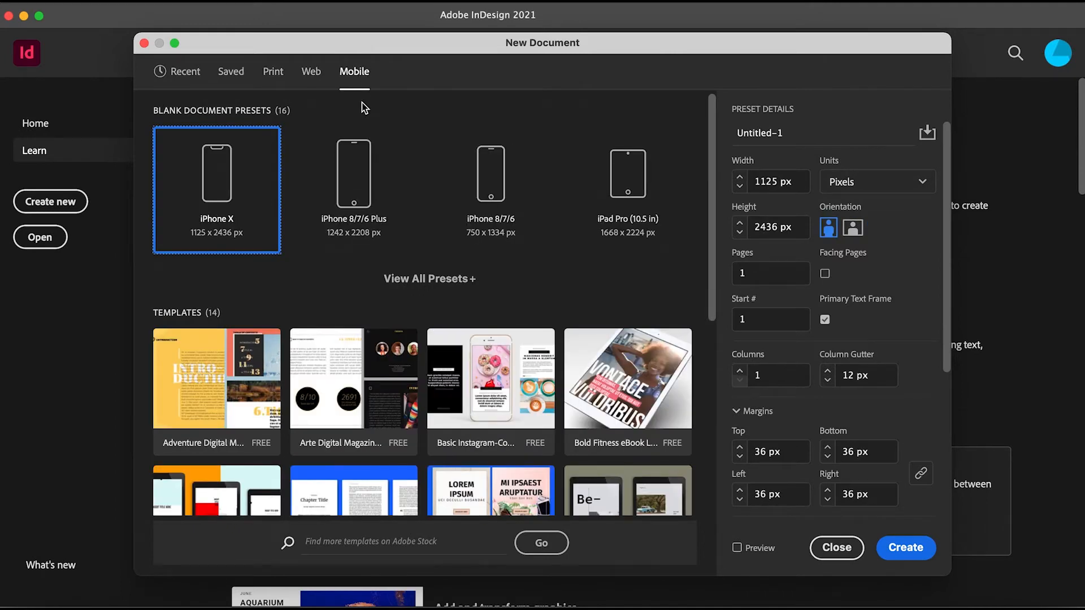
left_click(272, 72)
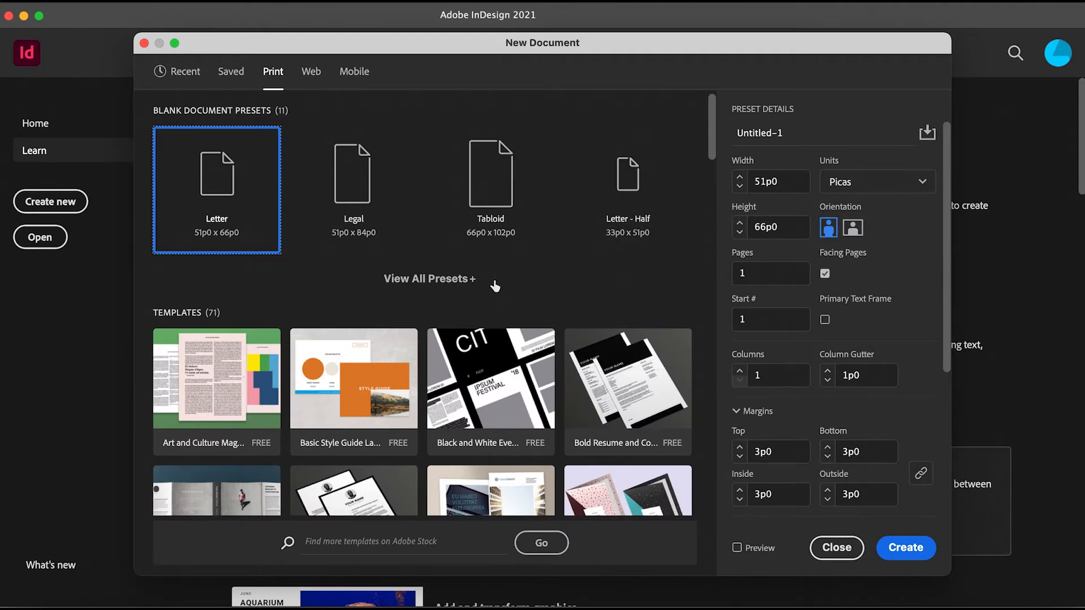
mouse_move(366, 307)
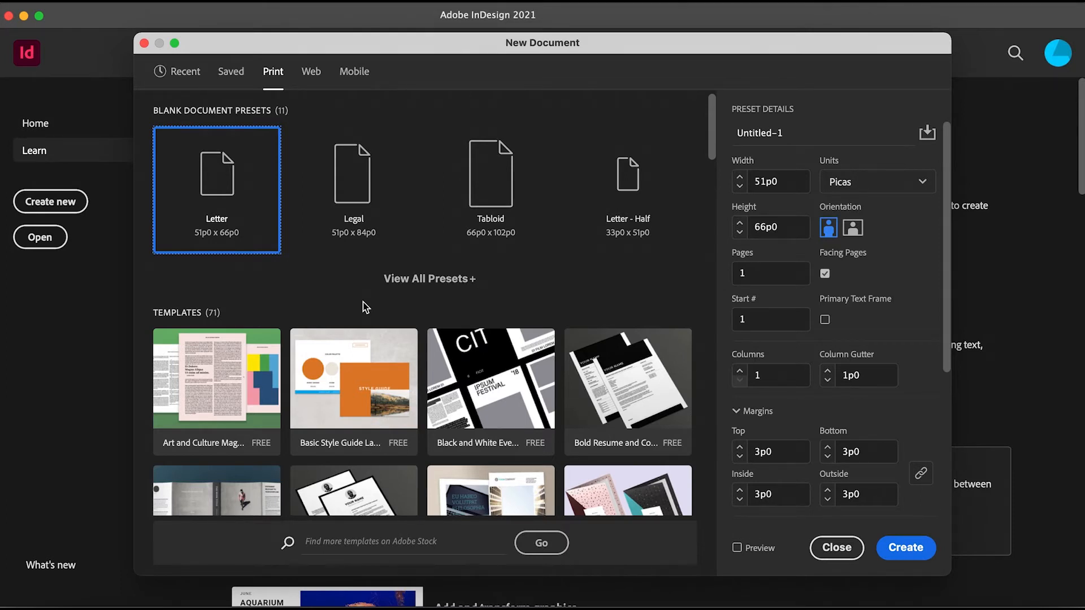
mouse_move(309, 66)
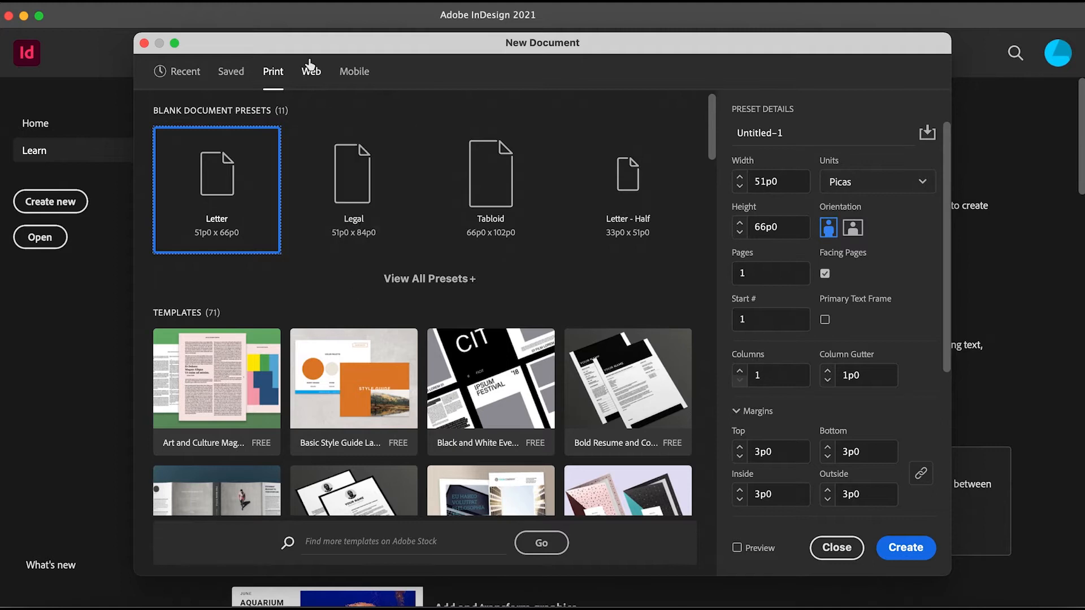
left_click(311, 71)
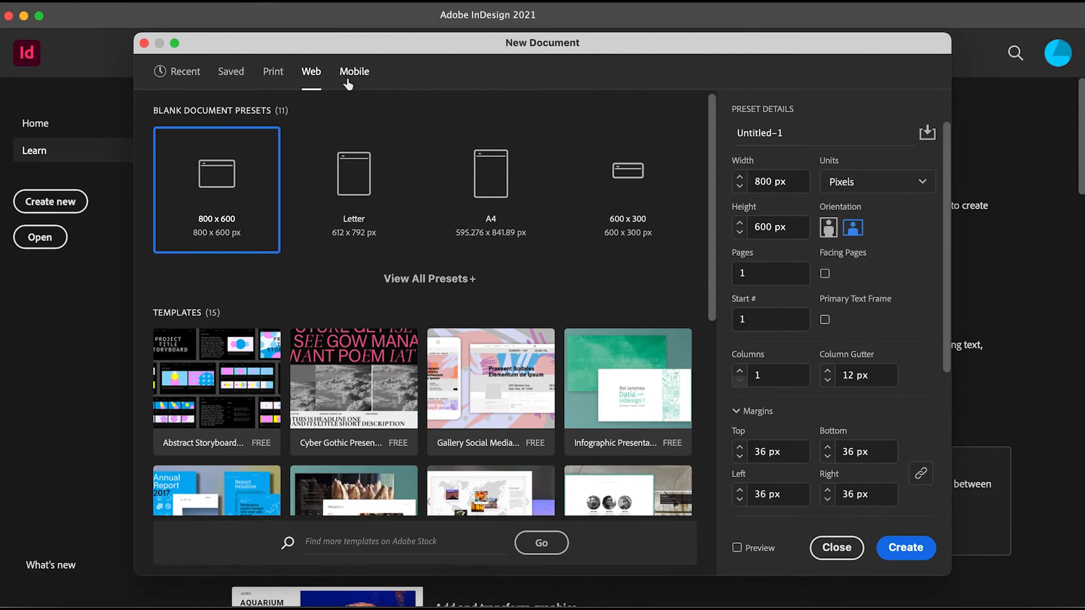
left_click(354, 71)
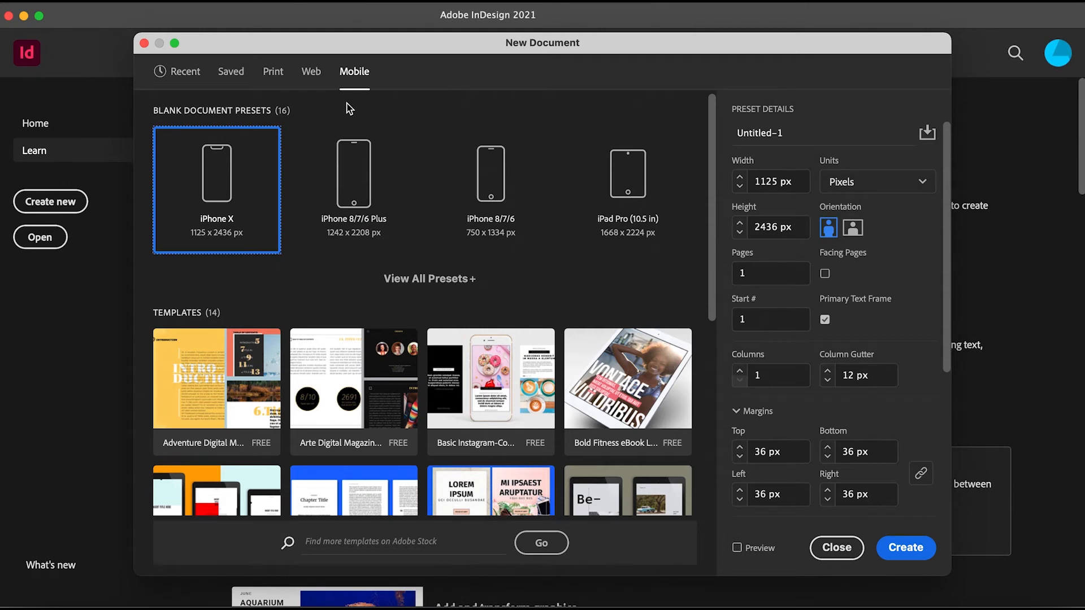
left_click(272, 71)
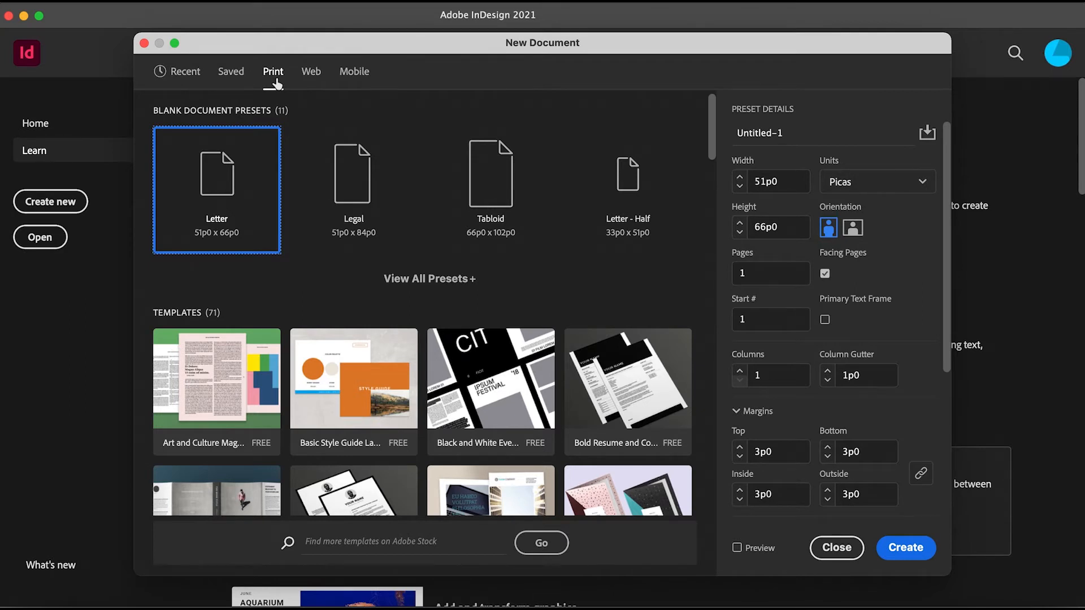
mouse_move(227, 187)
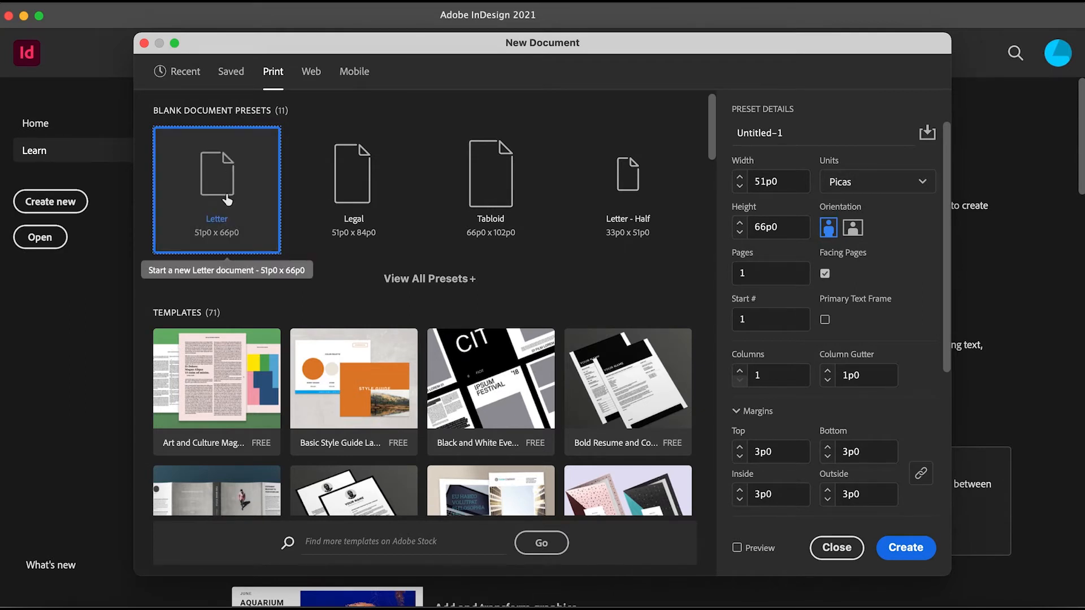
mouse_move(587, 219)
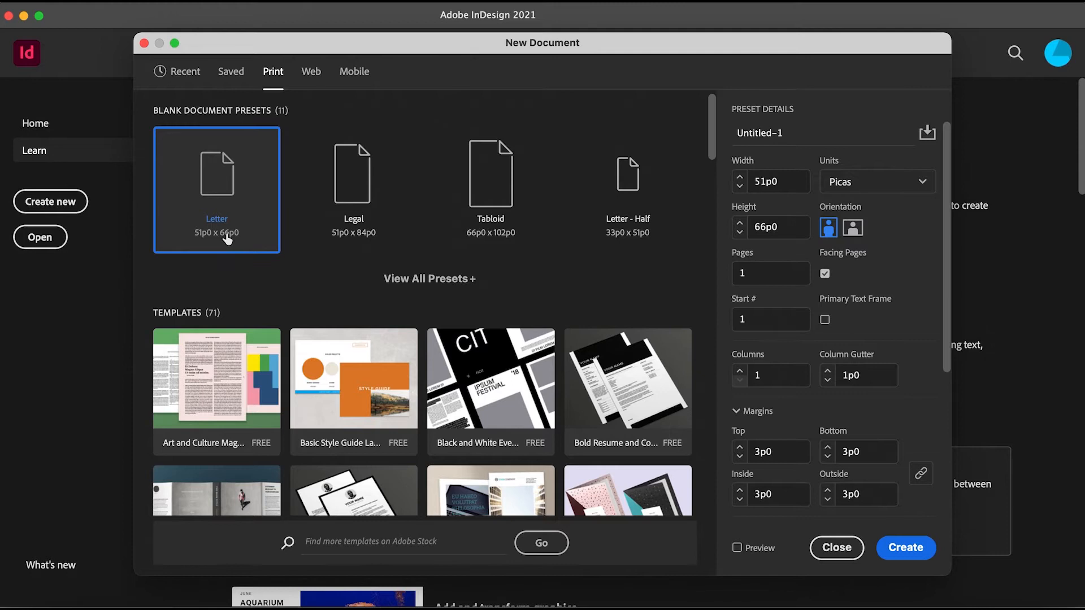
mouse_move(228, 238)
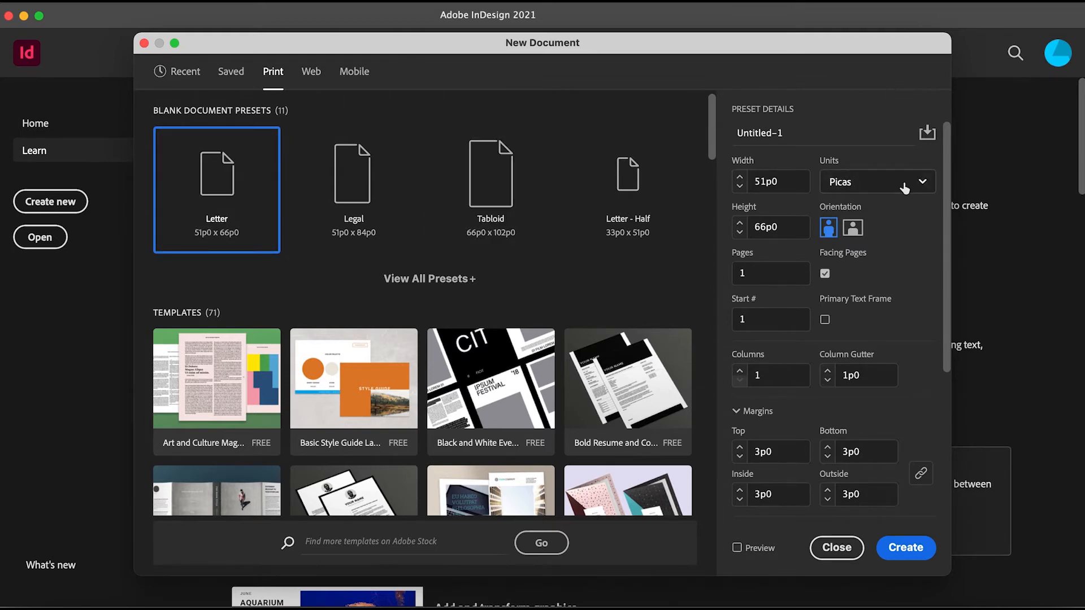
Try points, millimeters, centimeters and pixels as units, then settle on inches (8.5×11 in)
left_click(877, 182)
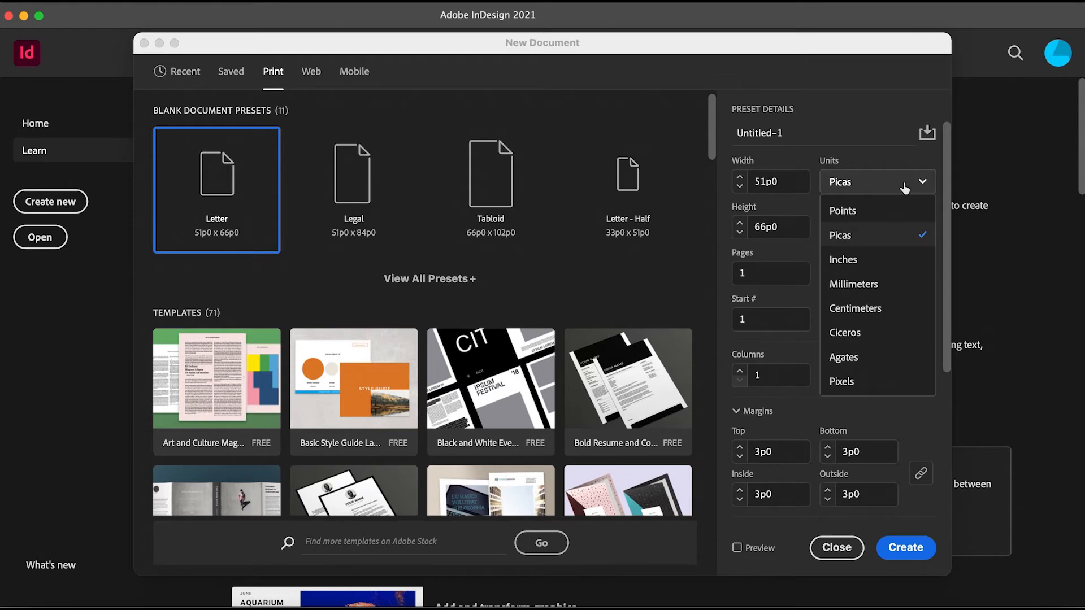
left_click(842, 210)
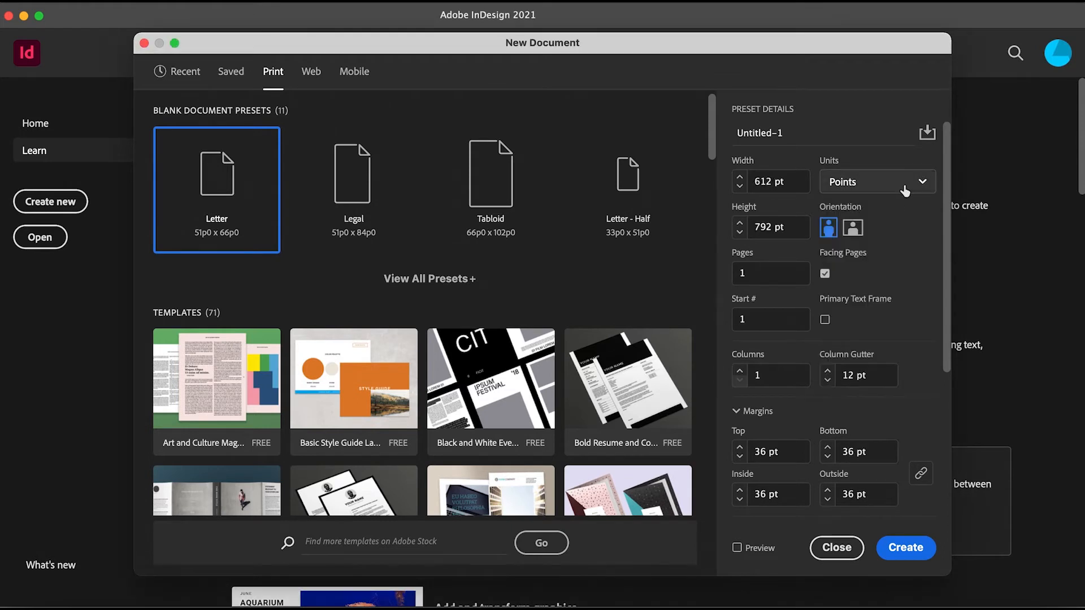
left_click(876, 181)
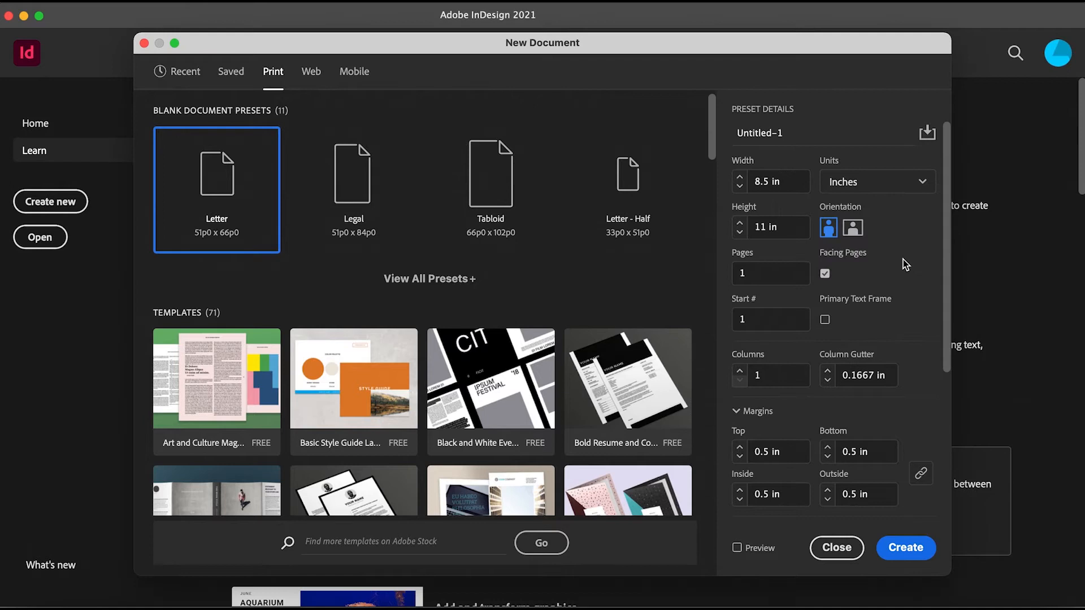
left_click(876, 181)
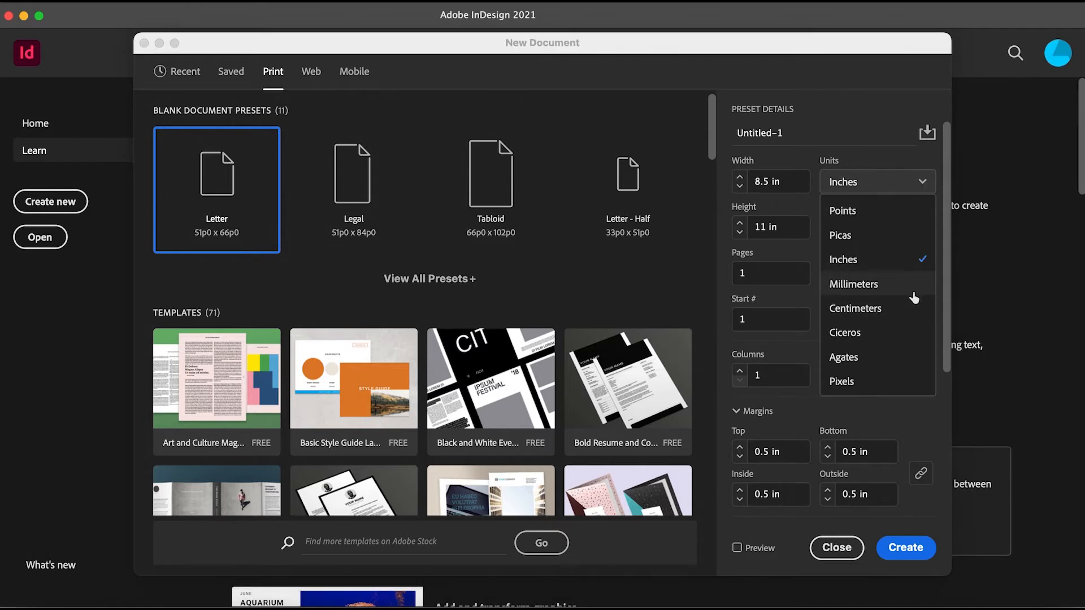
left_click(854, 284)
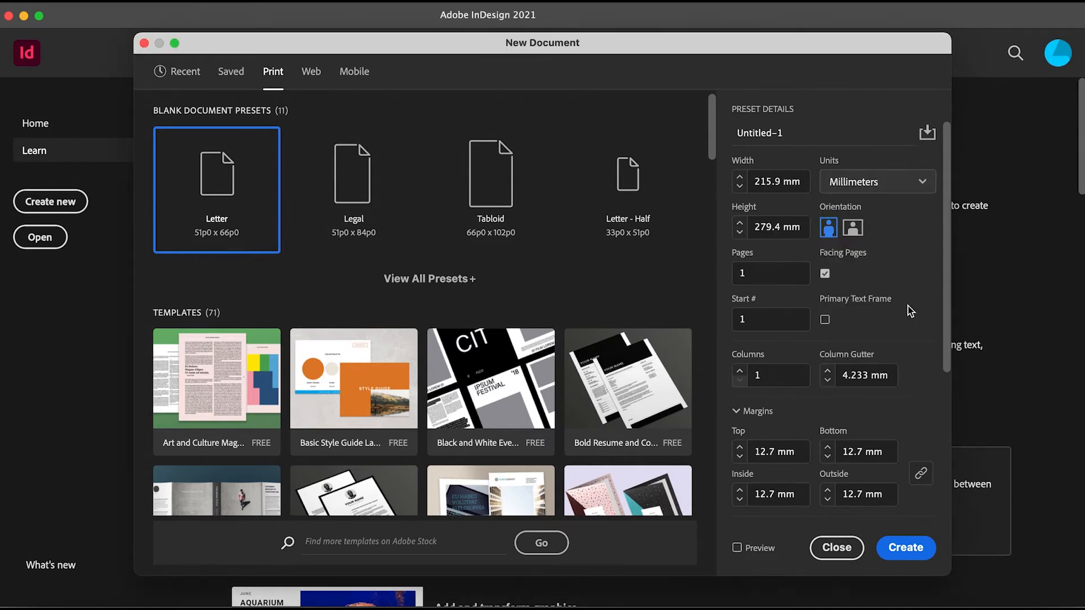
left_click(877, 182)
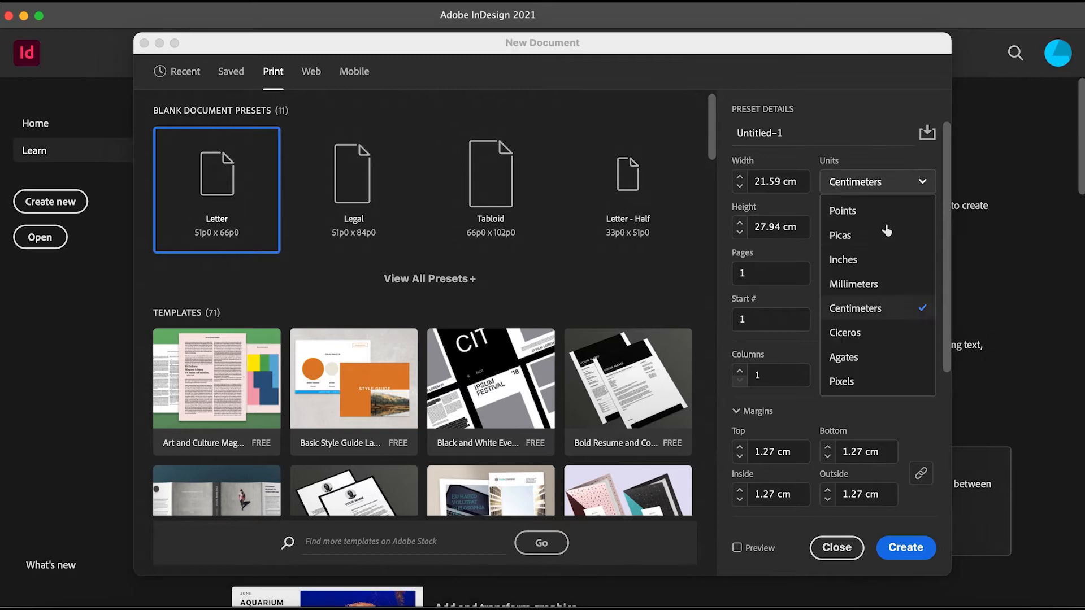
left_click(842, 381)
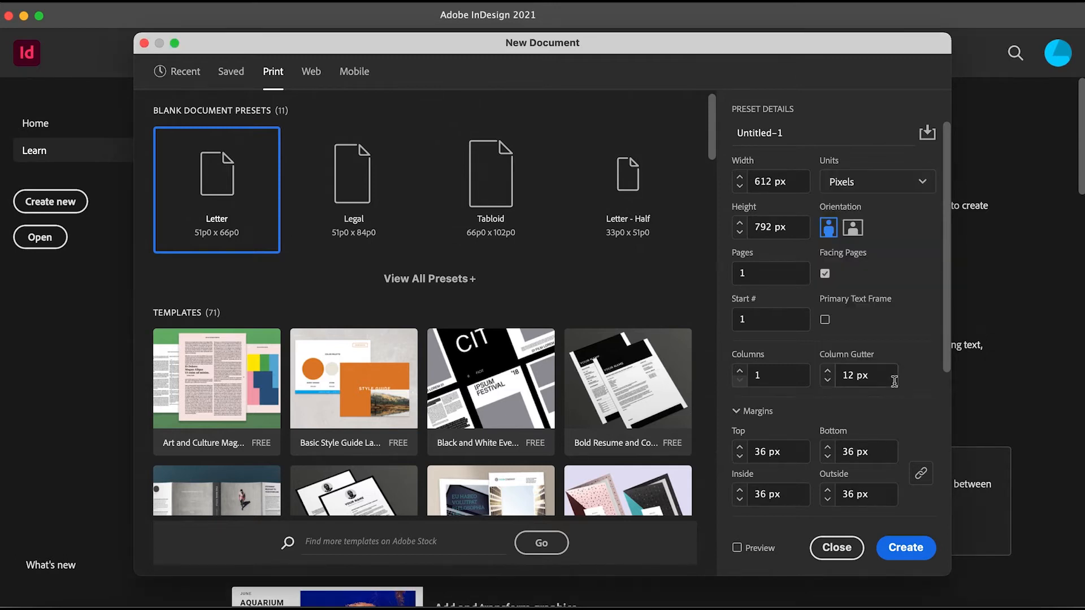
left_click(877, 181)
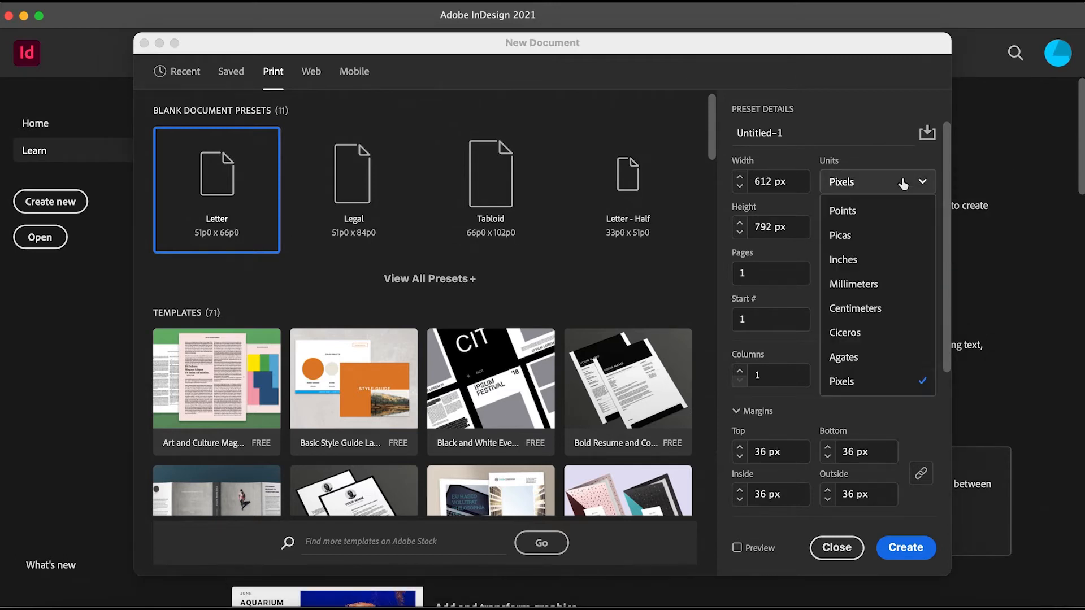
left_click(842, 260)
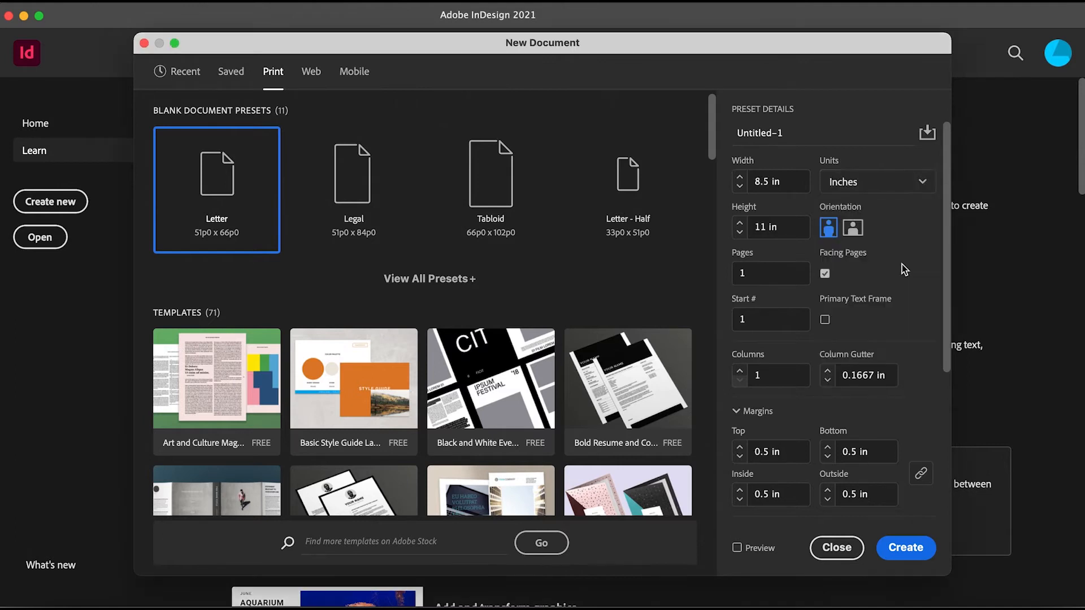
mouse_move(886, 253)
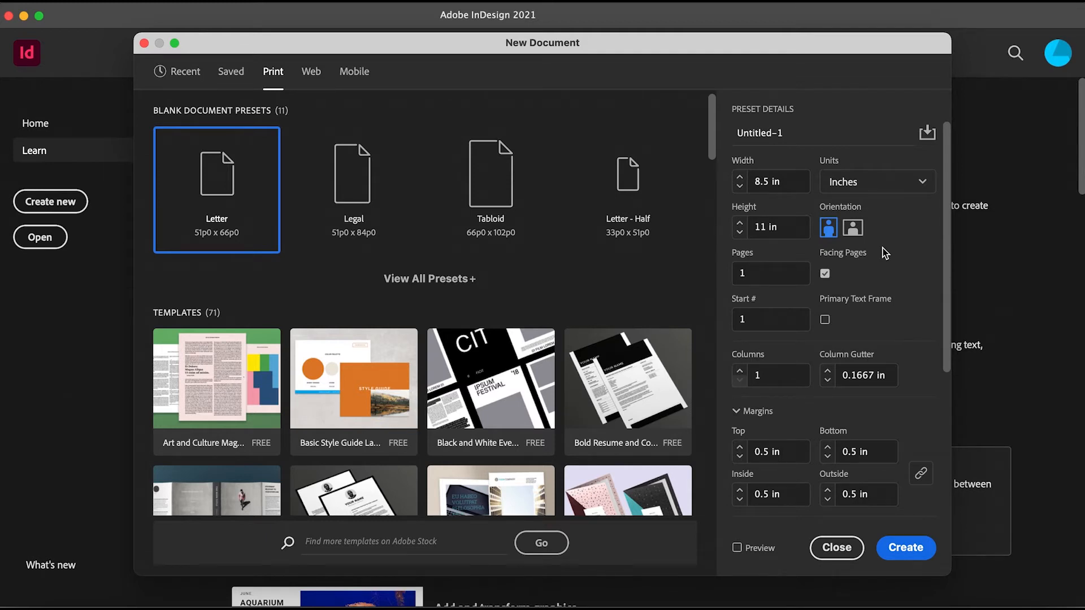
Set the page width to 5.0 inches, giving a 5 by 10 inch page
left_click(777, 182)
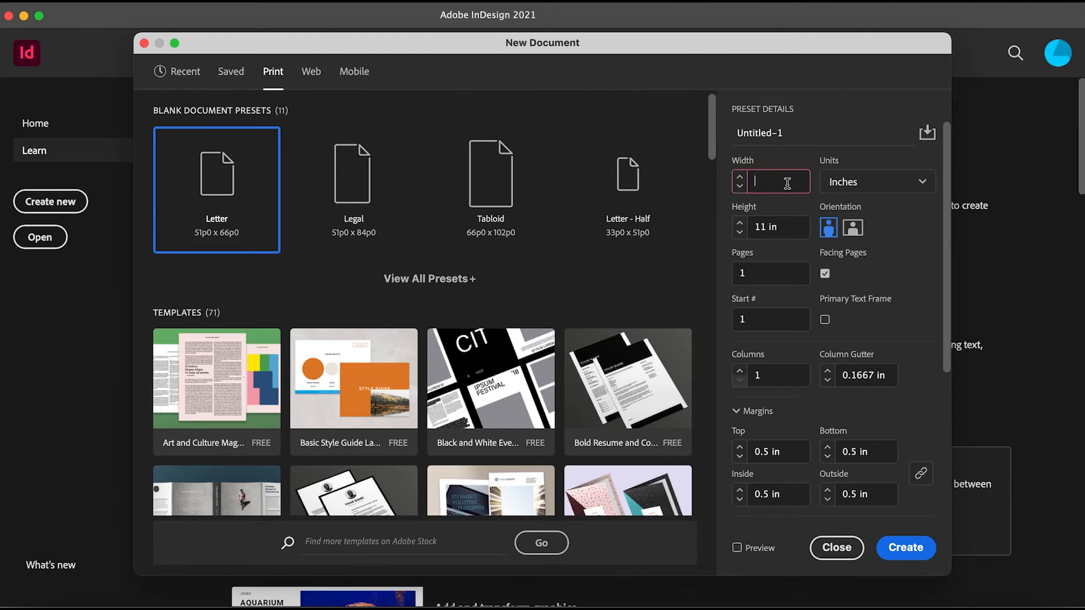
type("5.0")
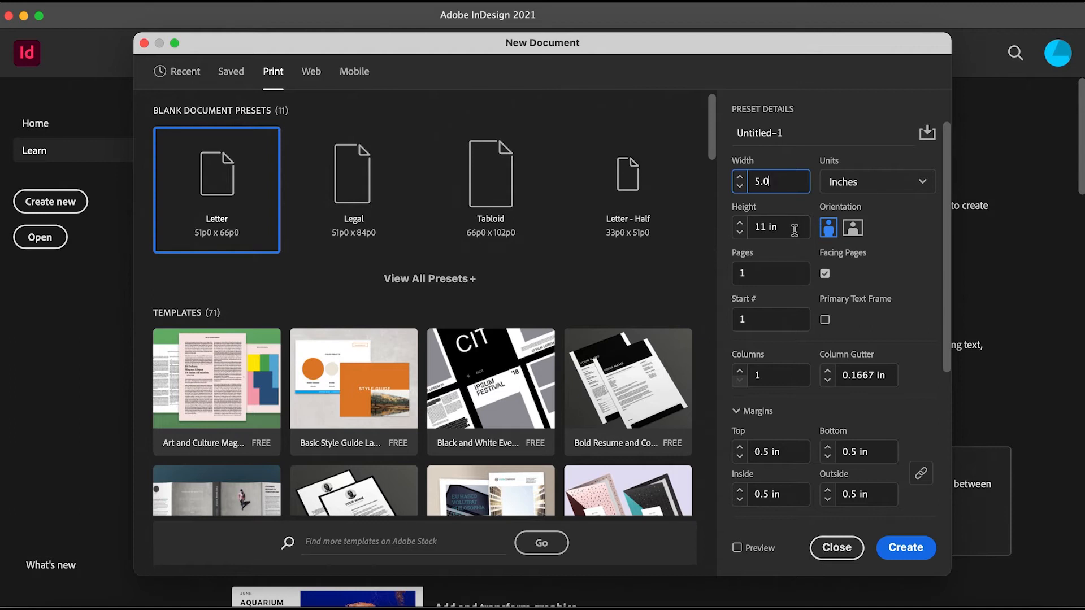
left_click(777, 227)
type("10")
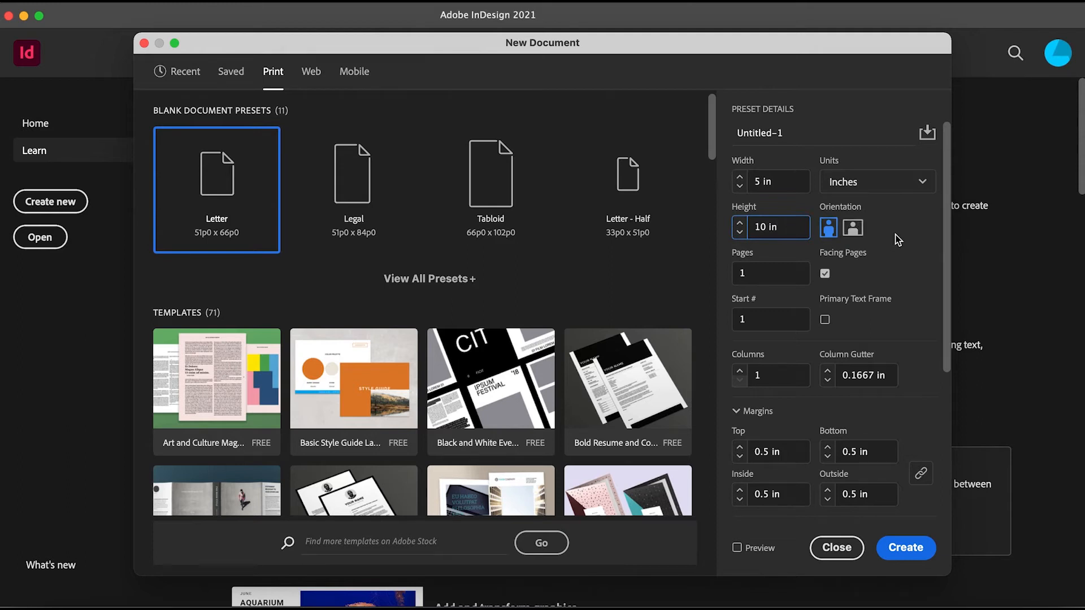
mouse_move(819, 259)
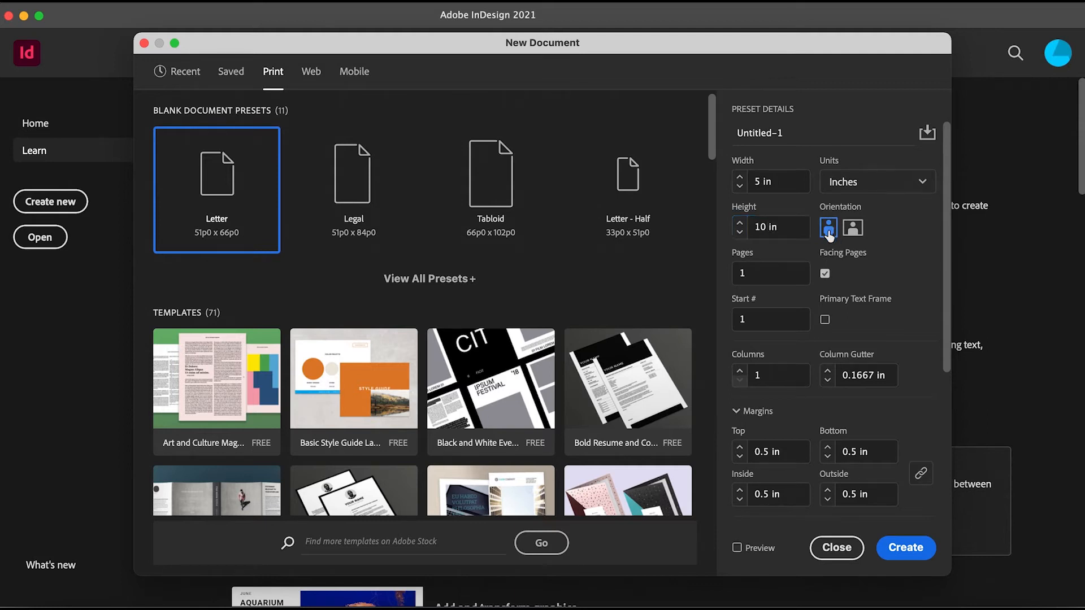
mouse_move(890, 271)
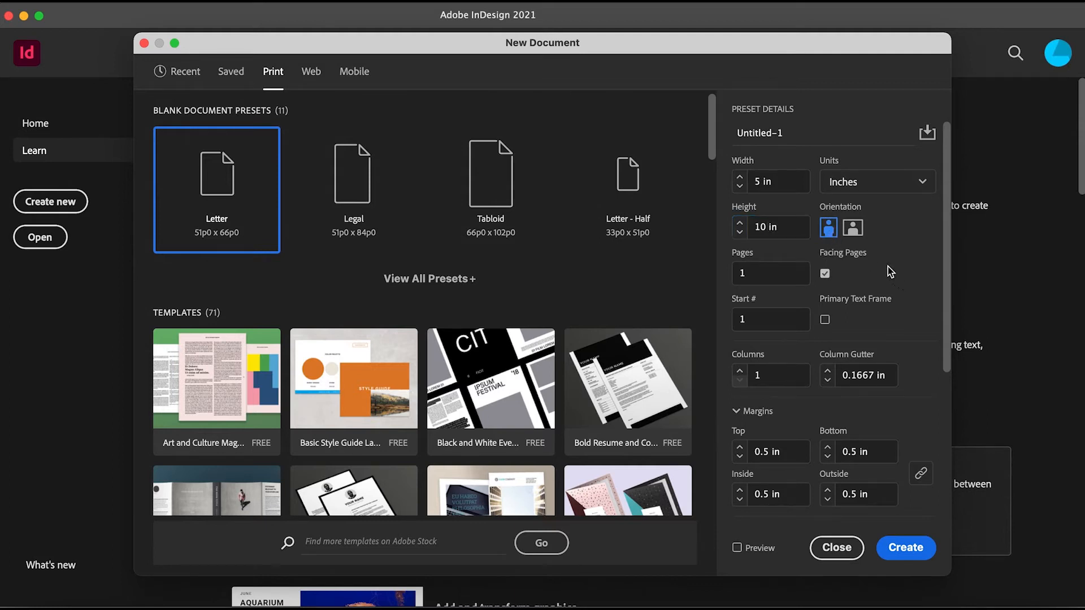
Switch the page to landscape orientation so it measures 10 by 5 inches
left_click(852, 228)
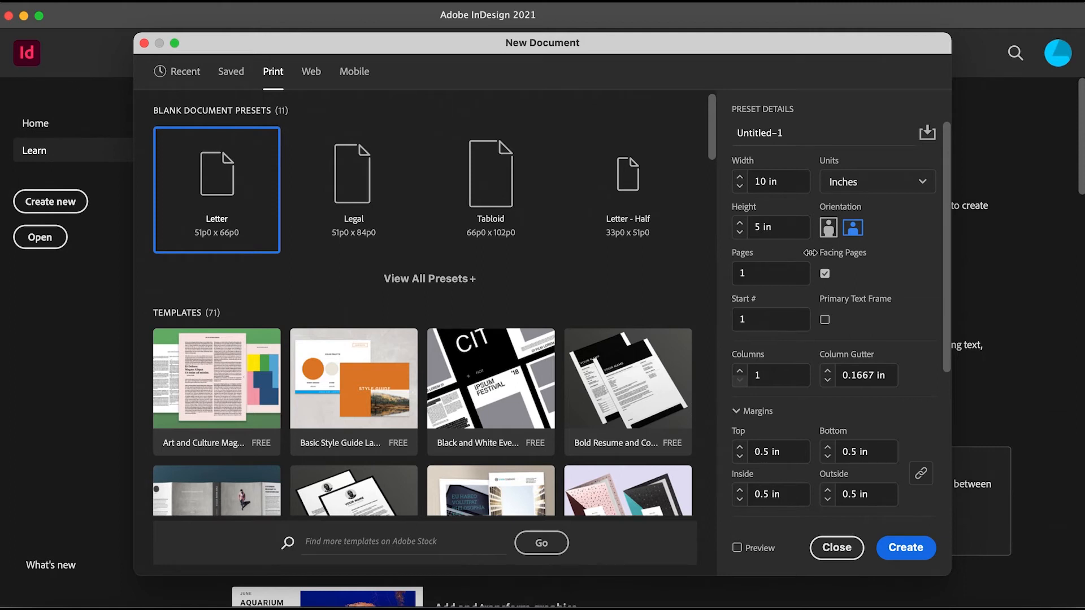
left_click(770, 272)
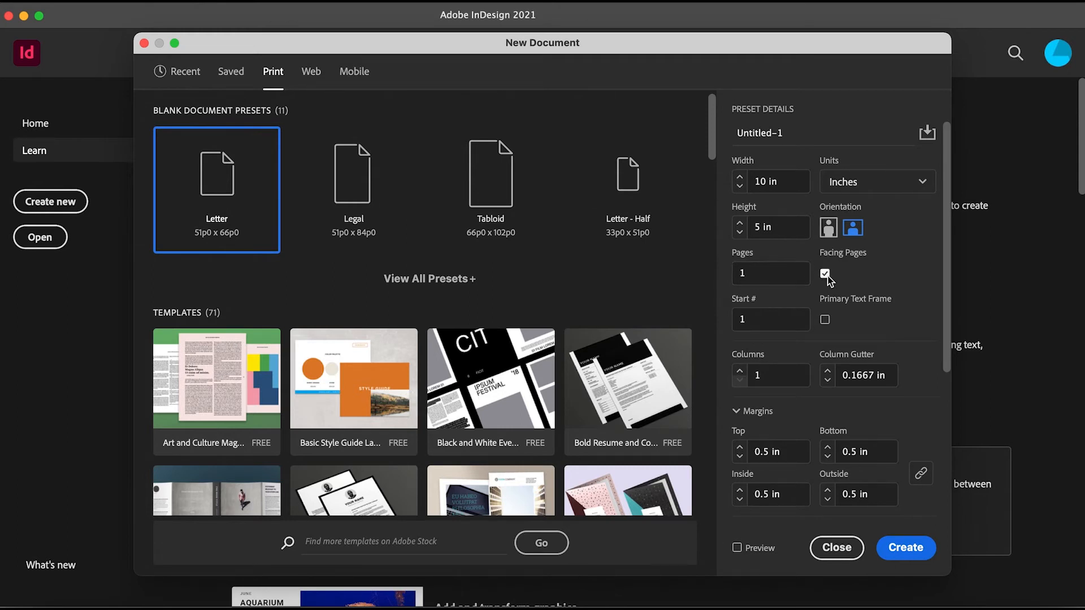
left_click(825, 273)
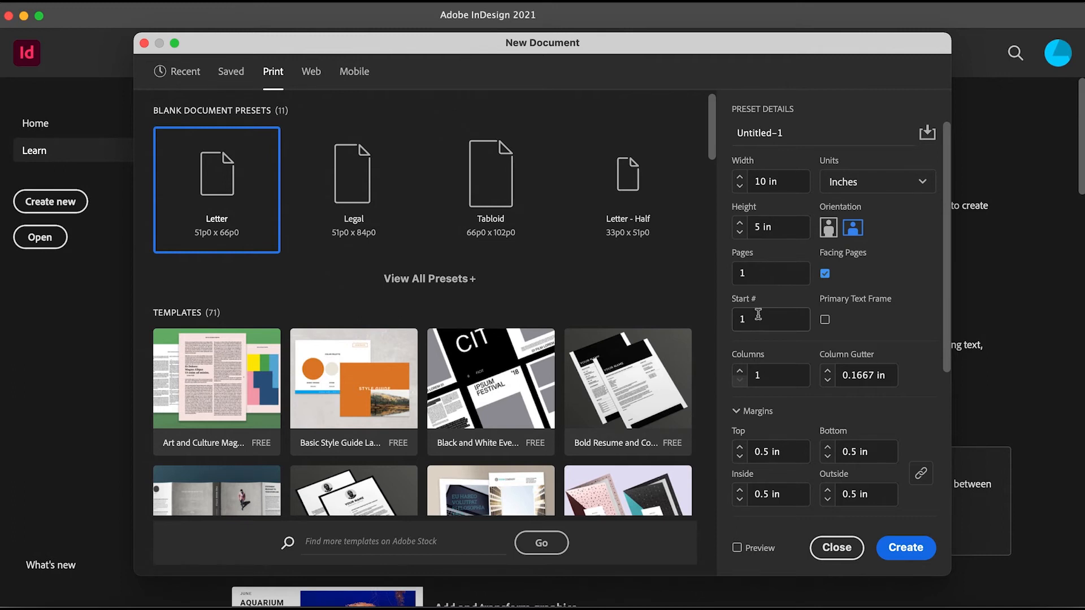
left_click(770, 319)
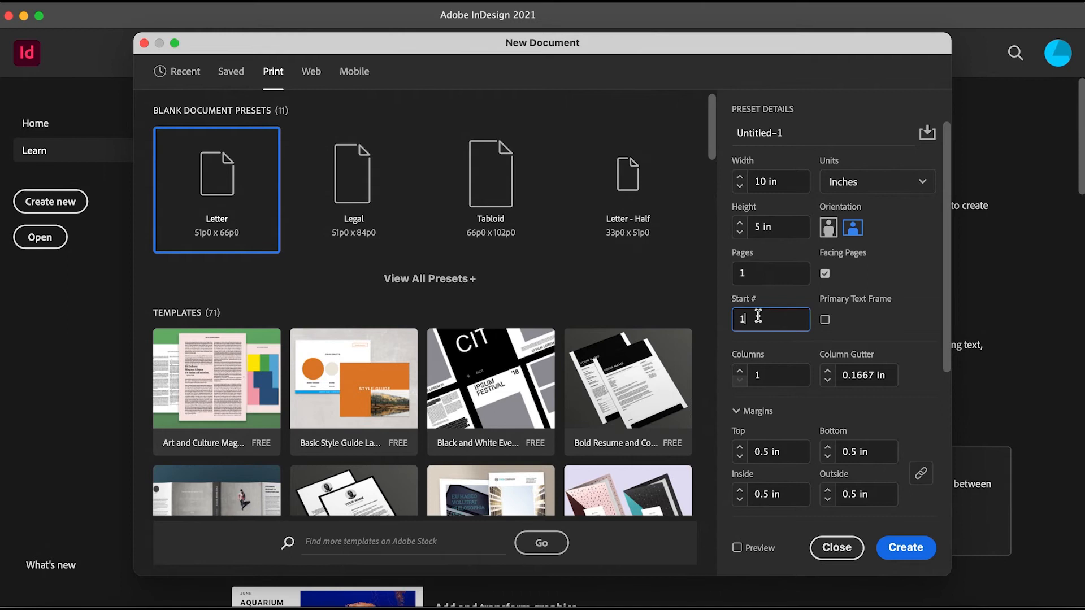
type("2")
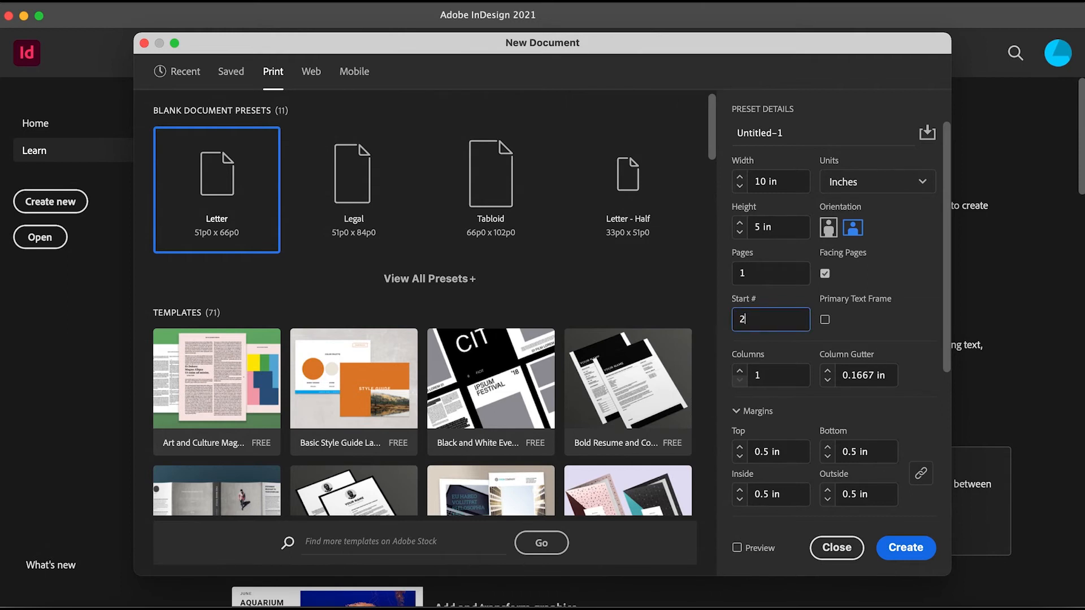
key("Backspace")
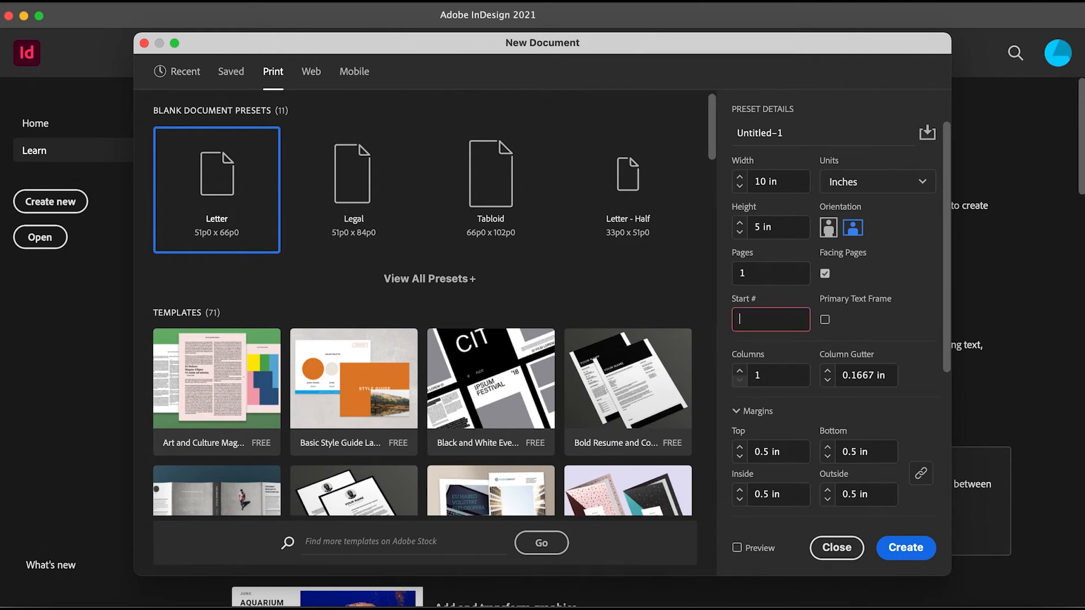
type("1")
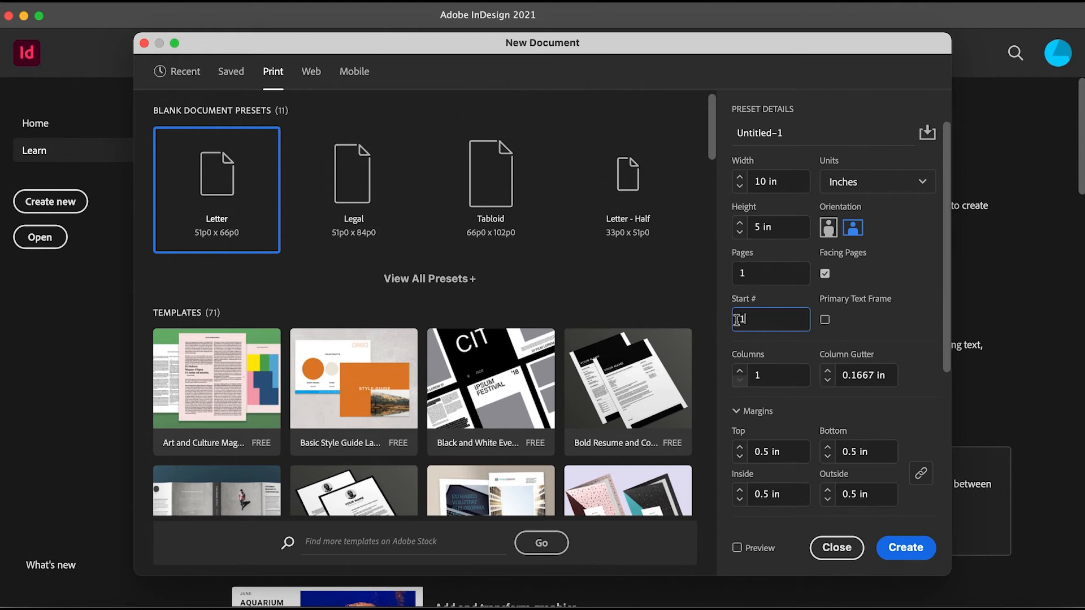
scroll("down", 3)
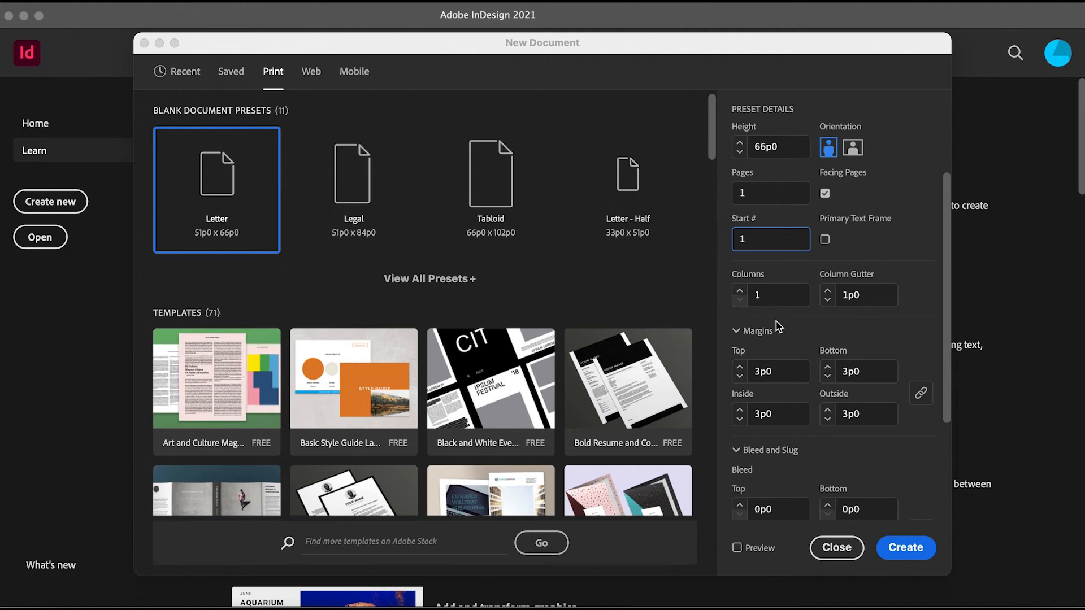
mouse_move(747, 340)
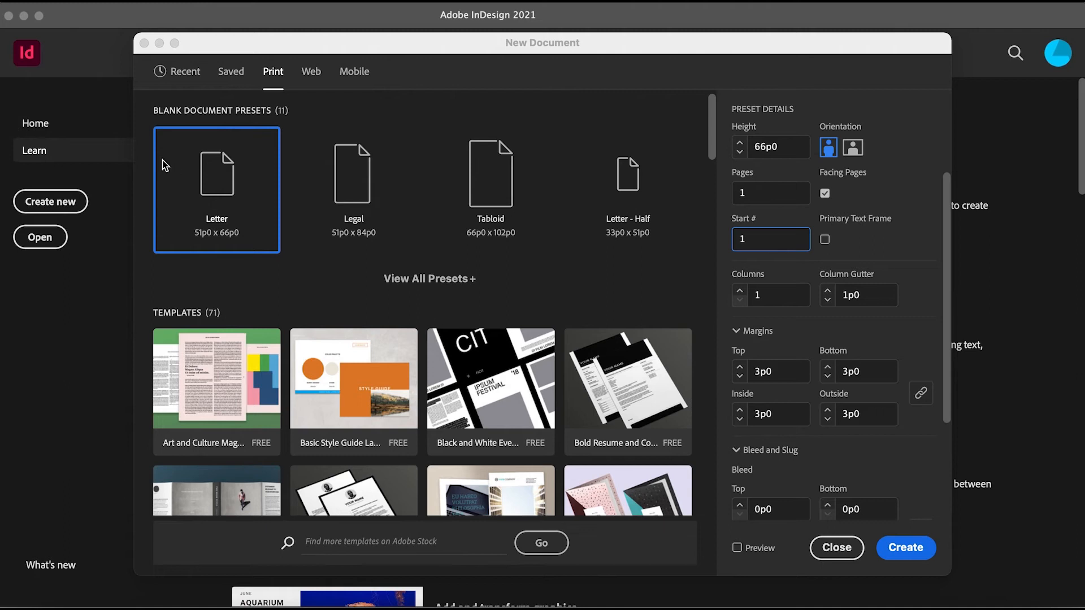
mouse_move(125, 78)
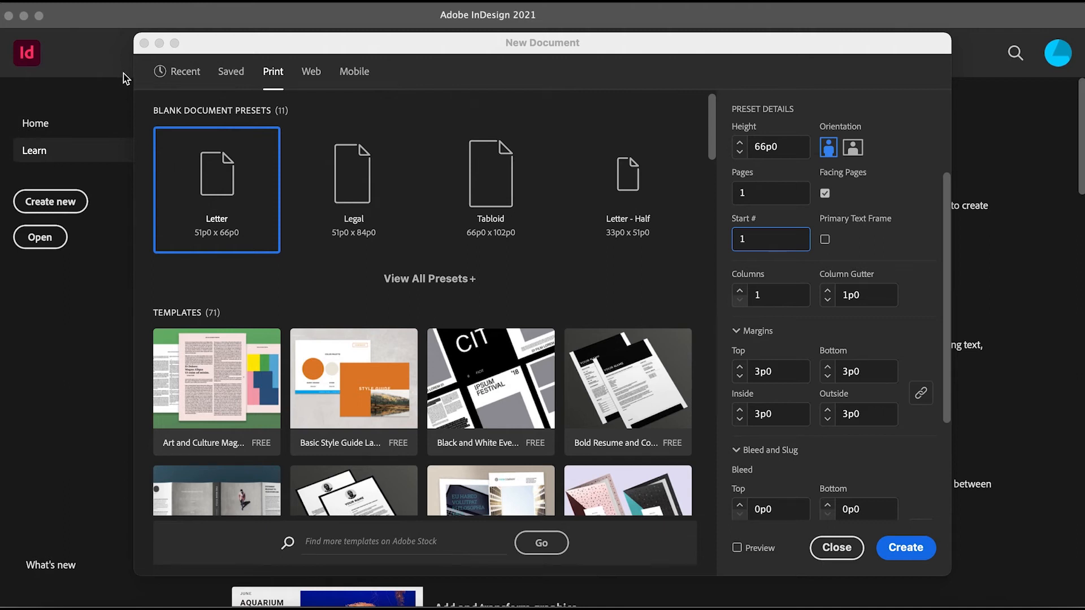
mouse_move(533, 403)
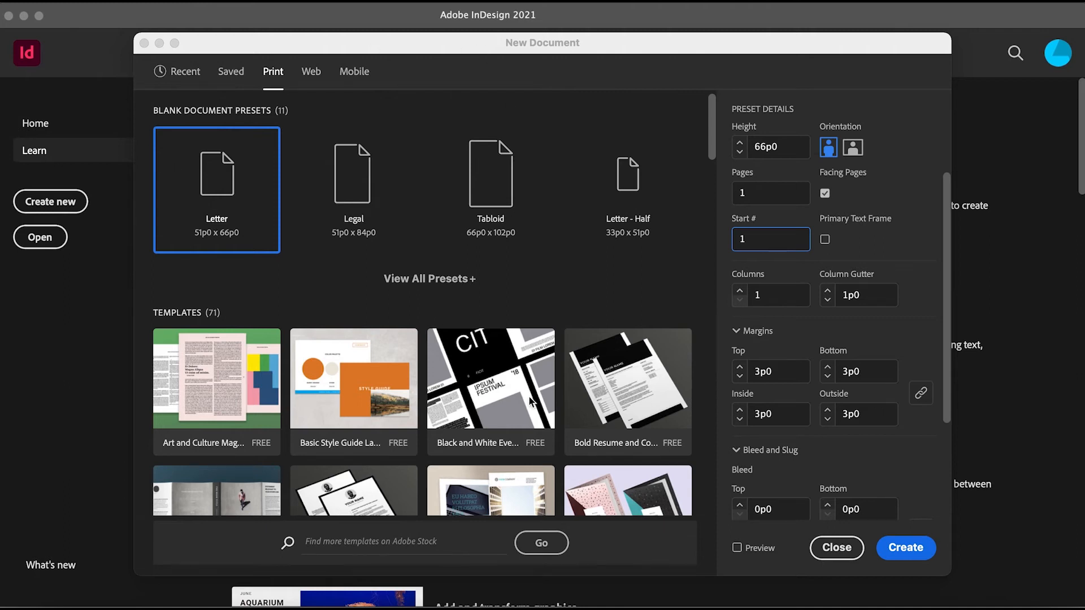
mouse_move(640, 464)
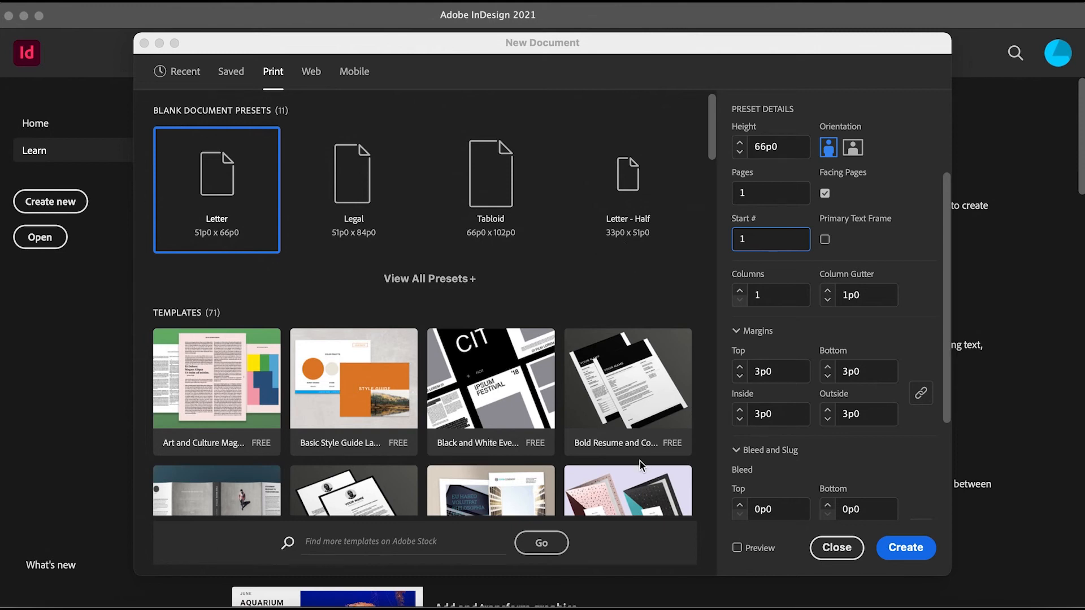
mouse_move(502, 448)
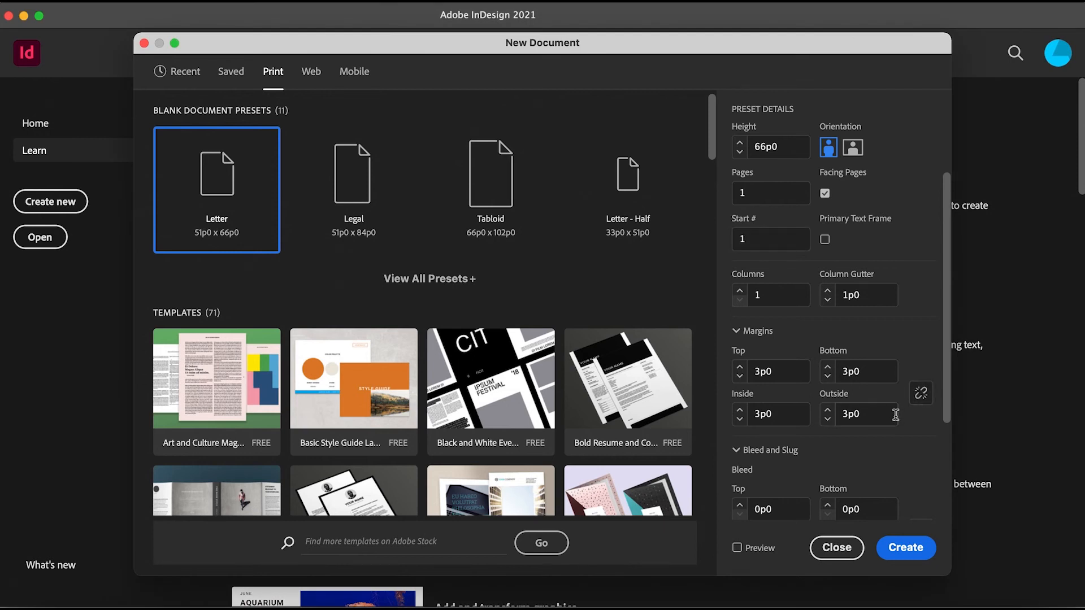
Link all four margins and set them to 3p2 each
left_click(739, 376)
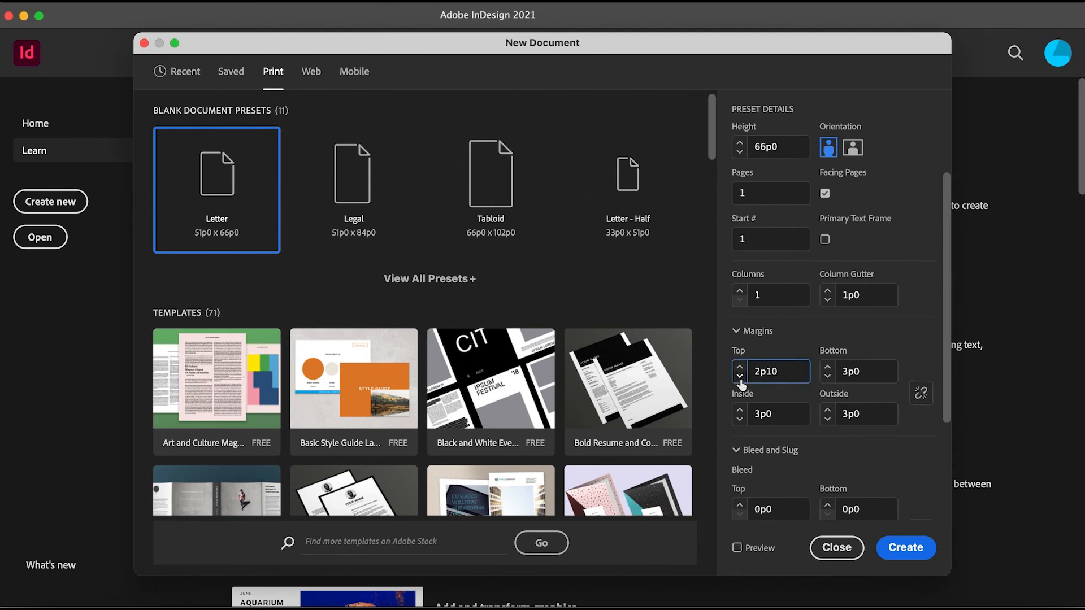
left_click(921, 393)
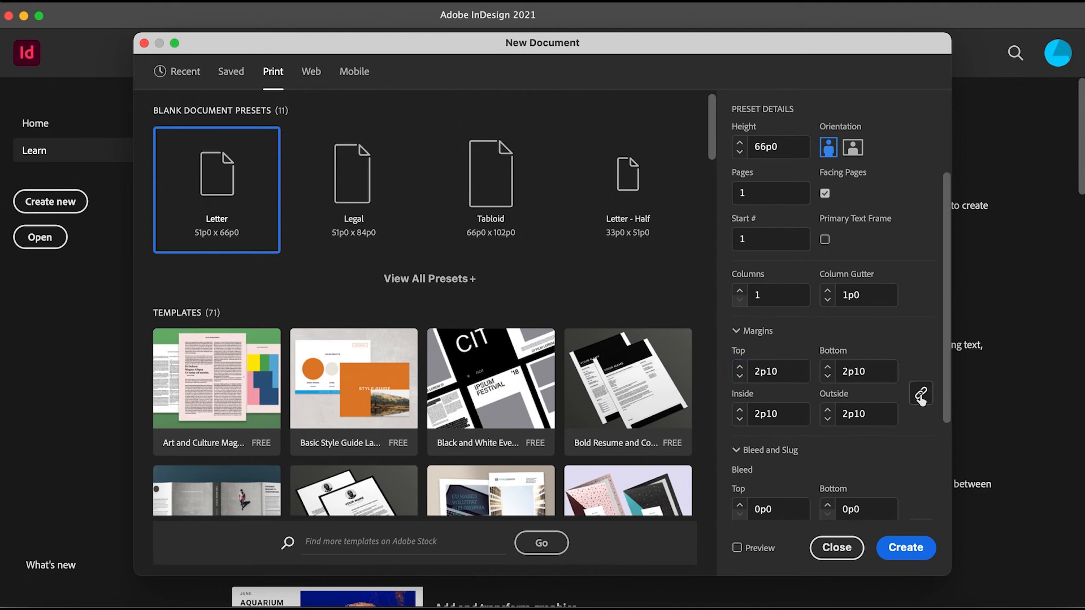
left_click(739, 366)
type("3p2")
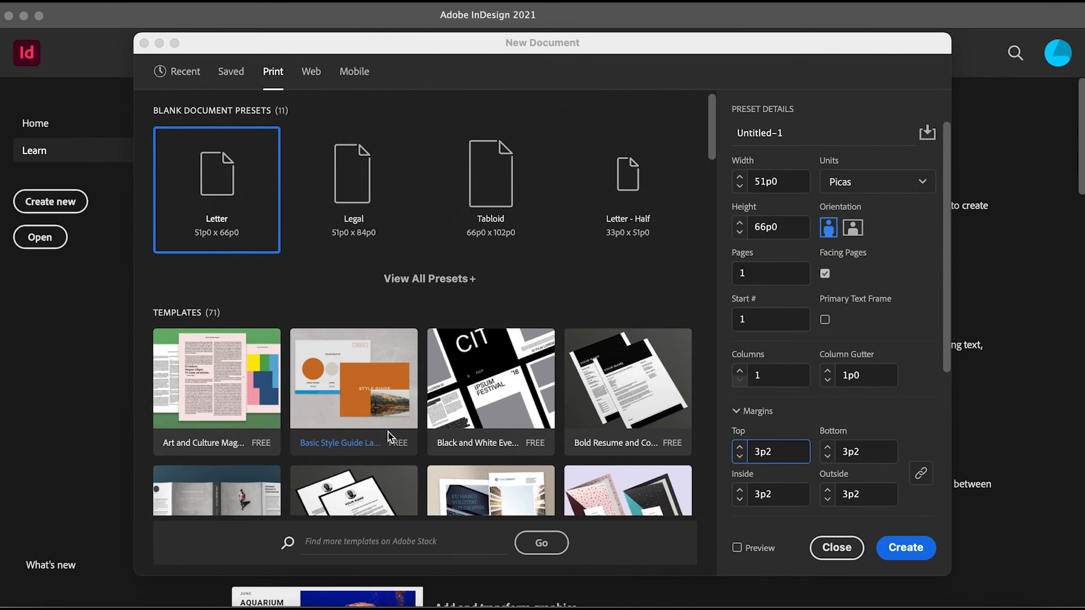
mouse_move(428, 339)
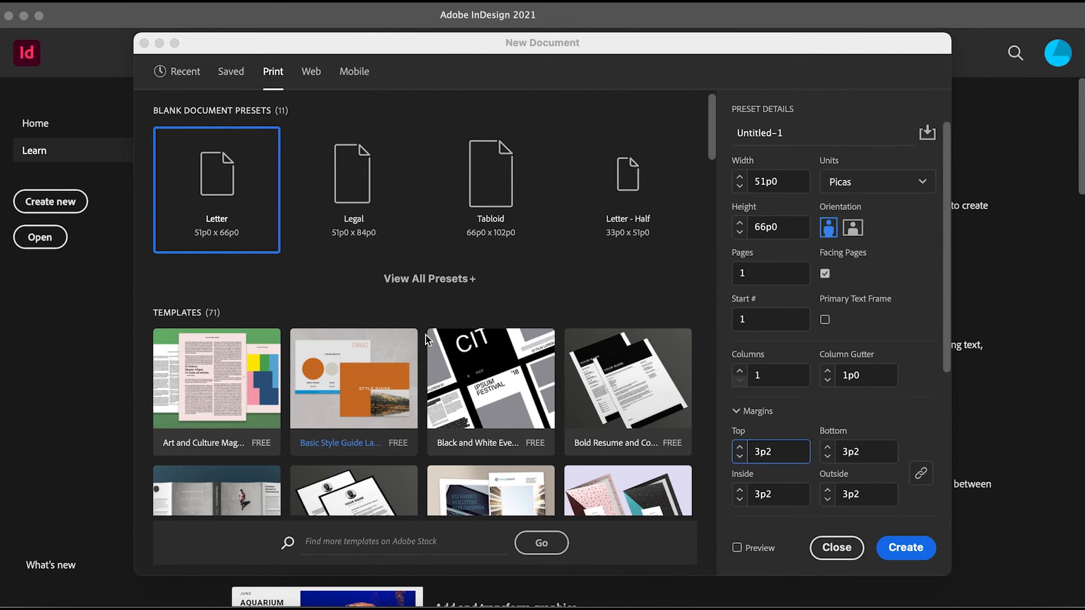
mouse_move(1001, 345)
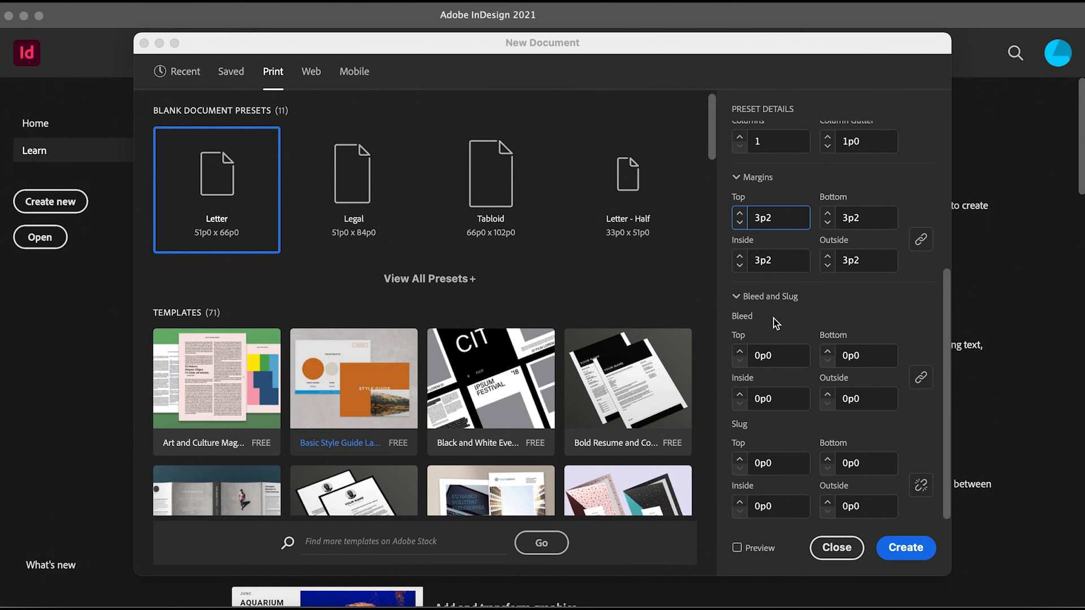
mouse_move(559, 306)
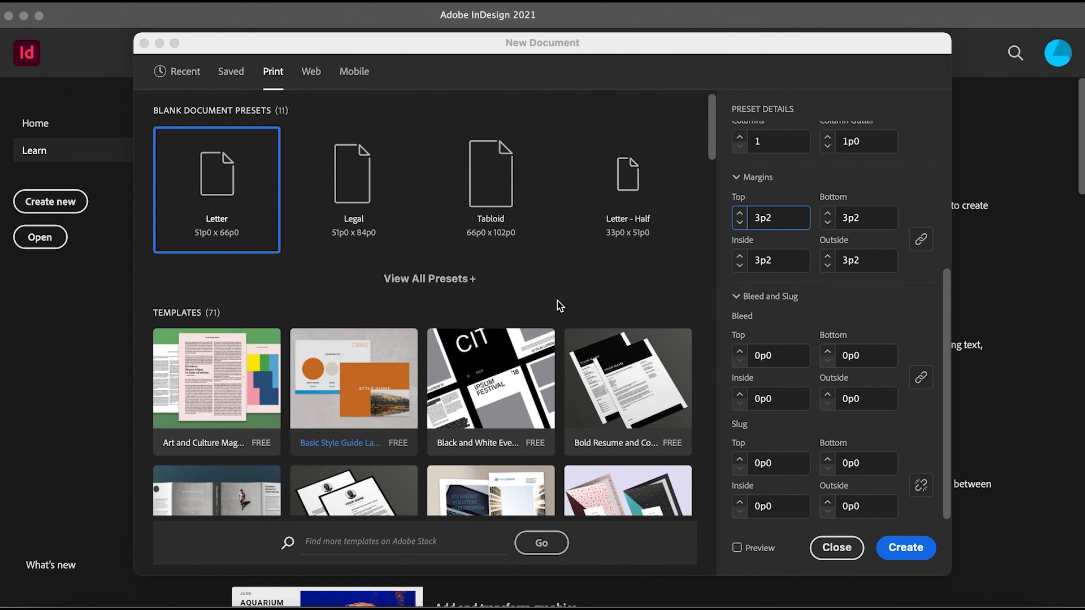
scroll("down", 3)
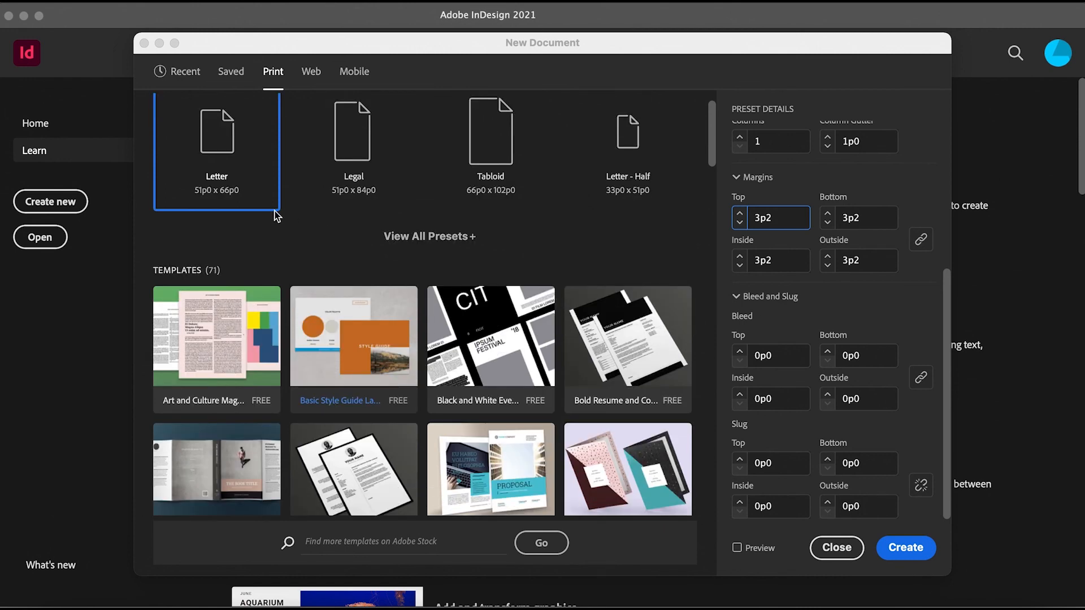
scroll("down", 3)
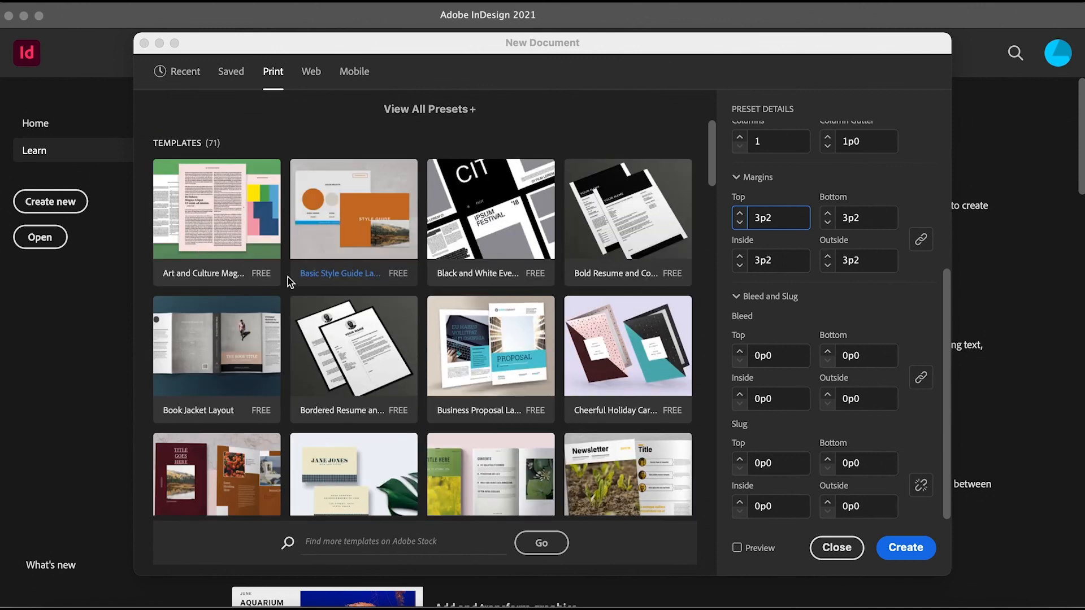
mouse_move(355, 321)
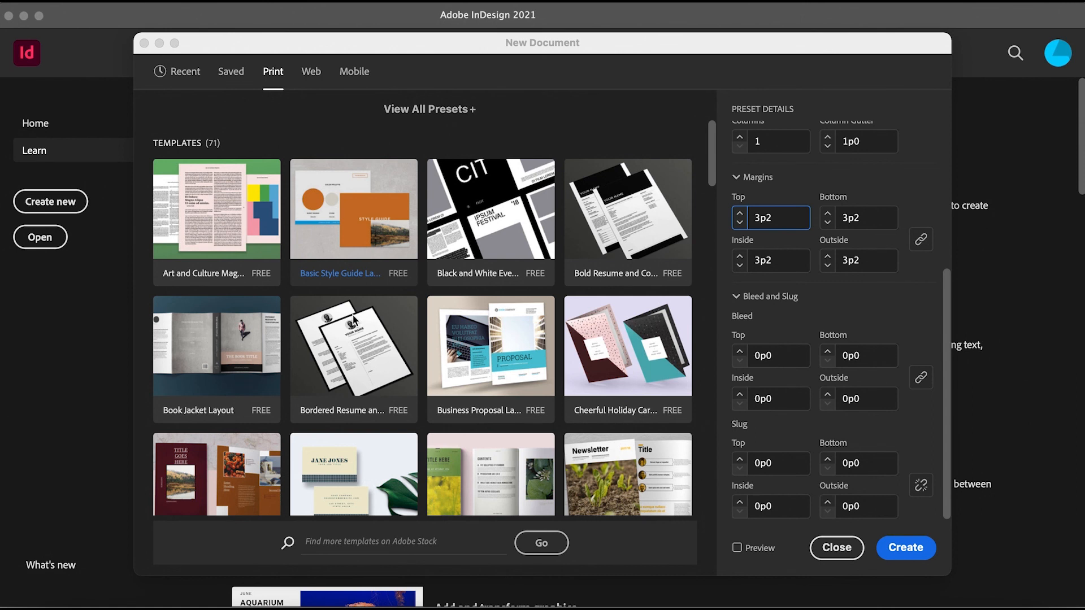
mouse_move(620, 334)
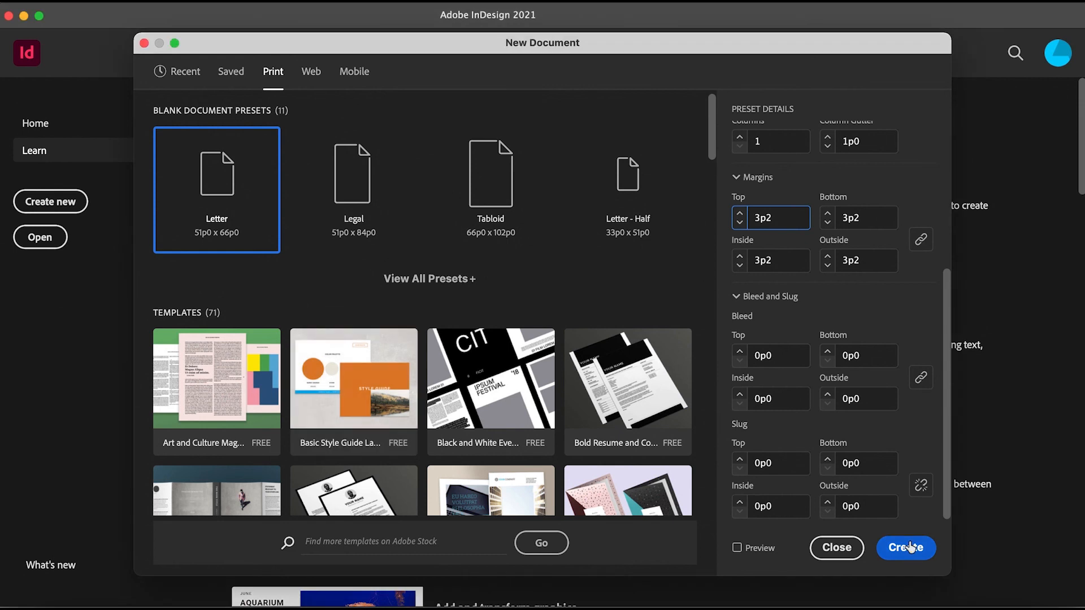
Create the 51p0 by 66p0 Letter document with 3p2 margins and facing pages
left_click(906, 548)
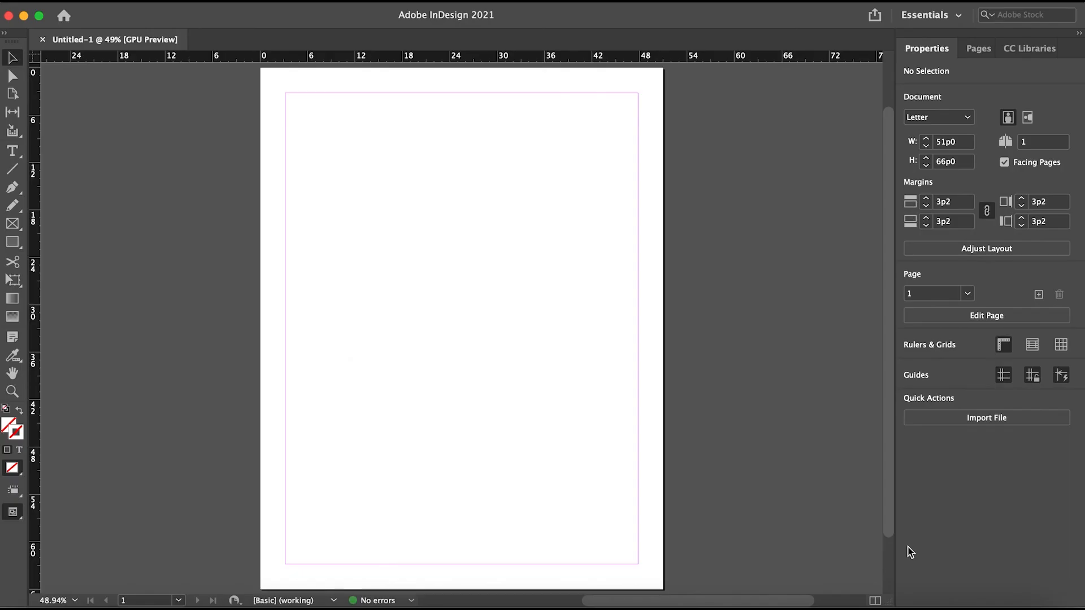
mouse_move(545, 370)
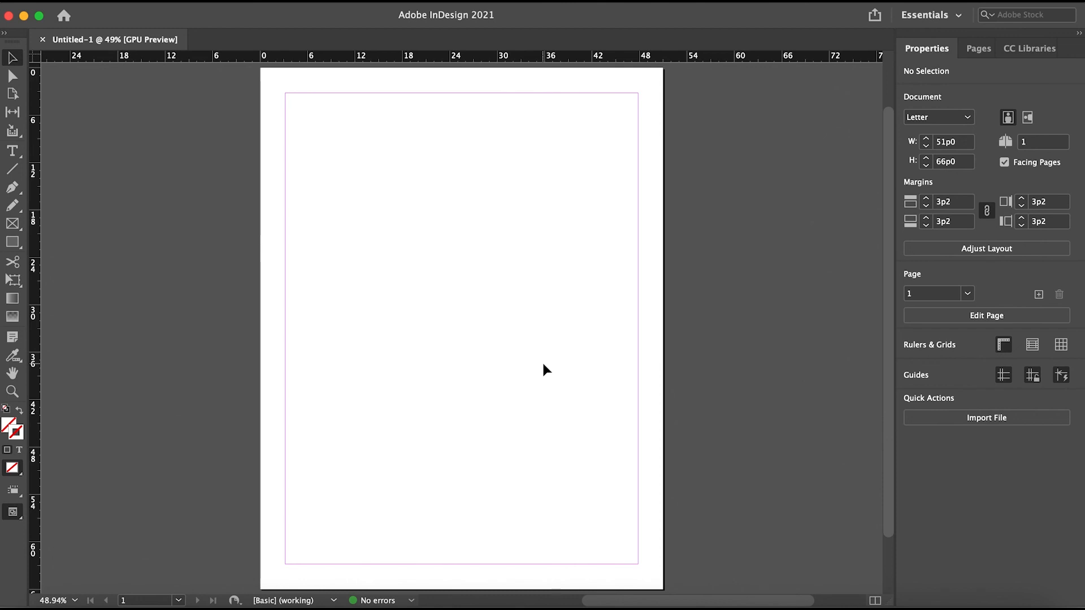
mouse_move(4, 396)
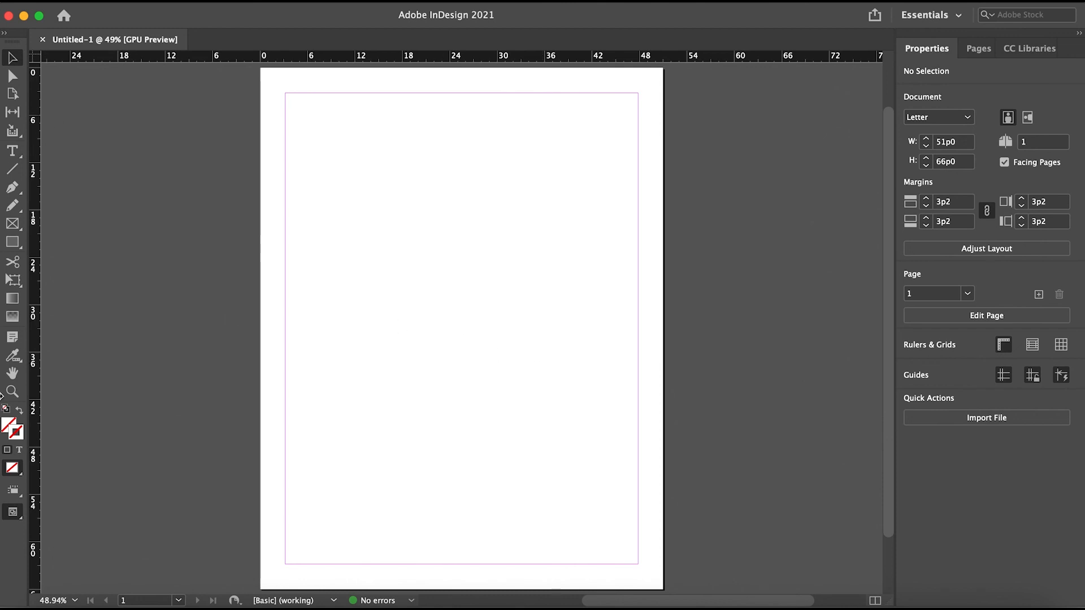
mouse_move(330, 244)
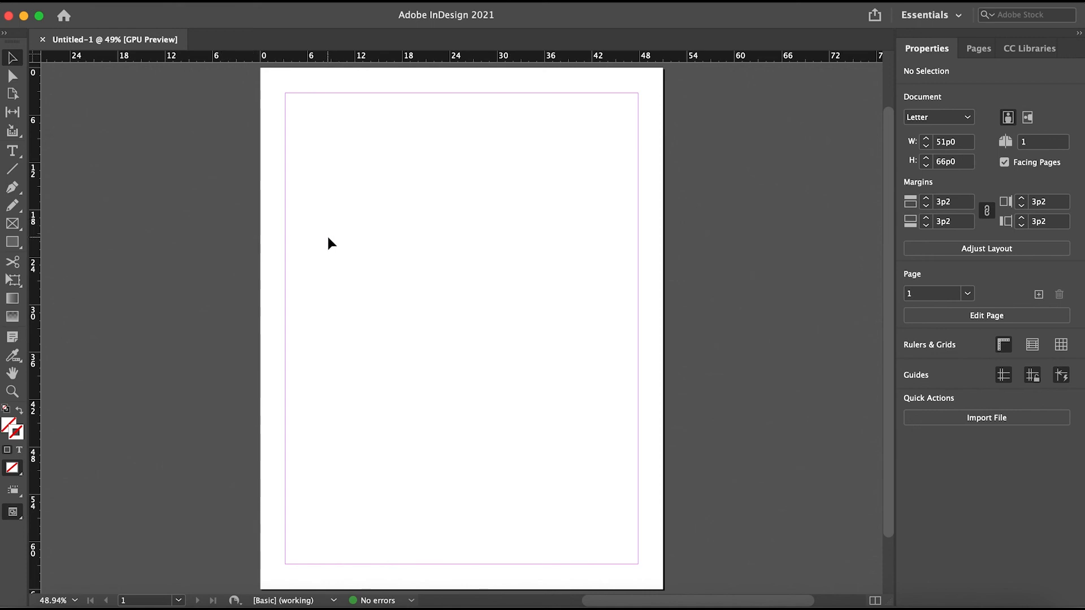